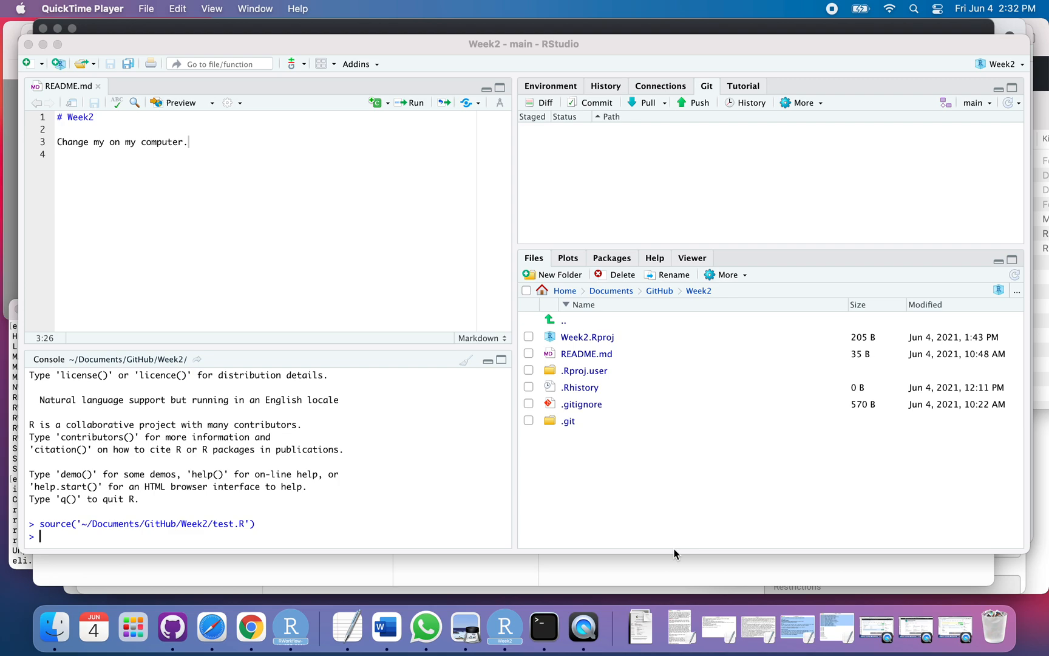
pyautogui.moveTo(649, 538)
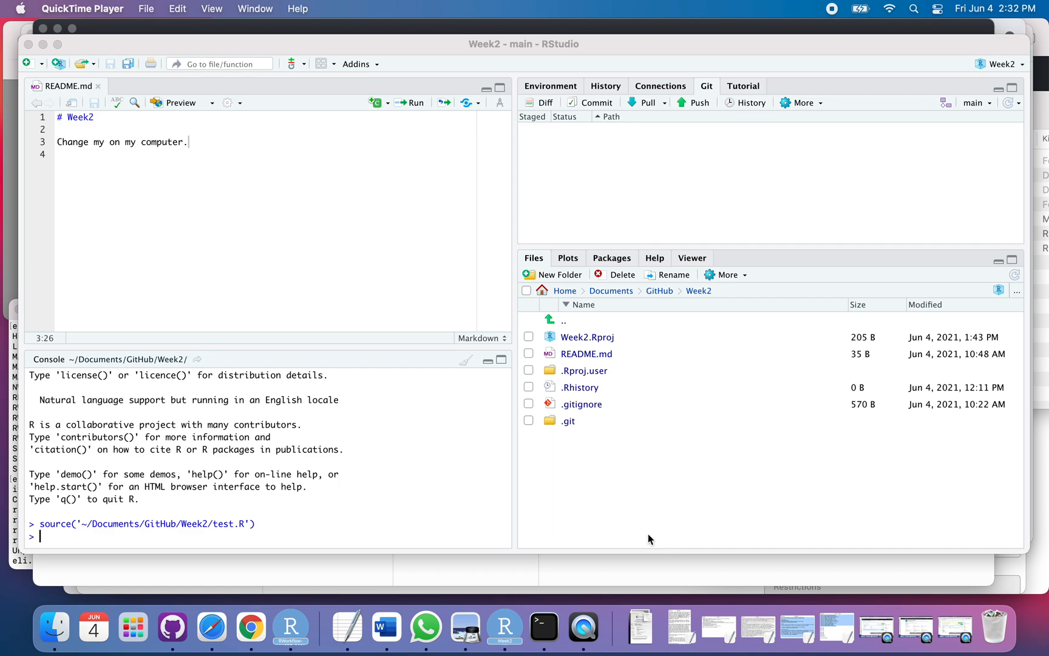
pyautogui.moveTo(765, 288)
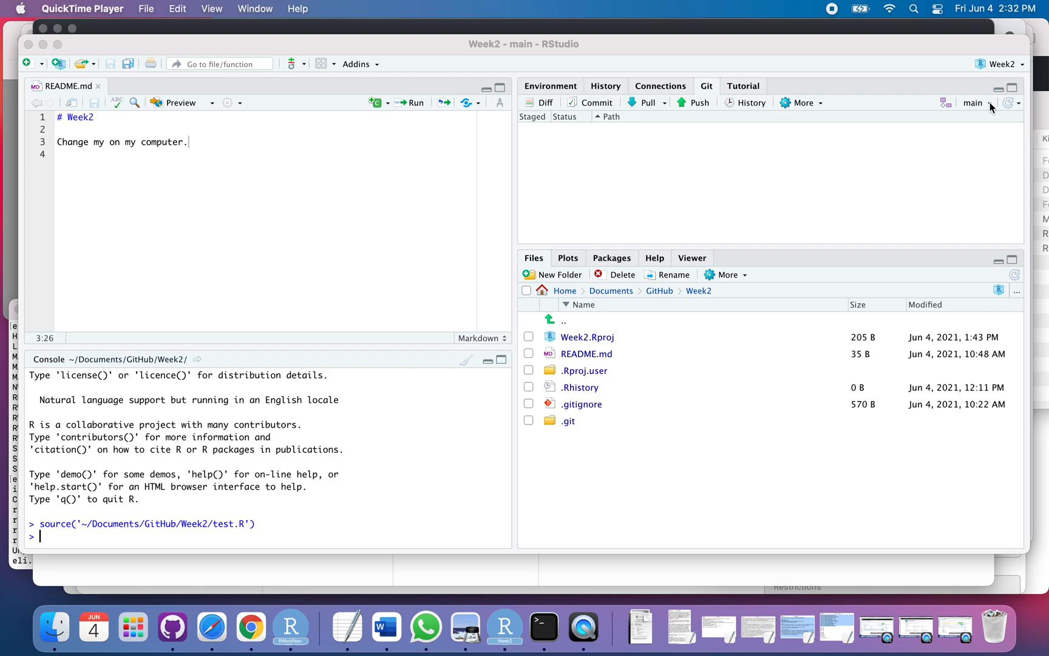
pyautogui.moveTo(401, 46)
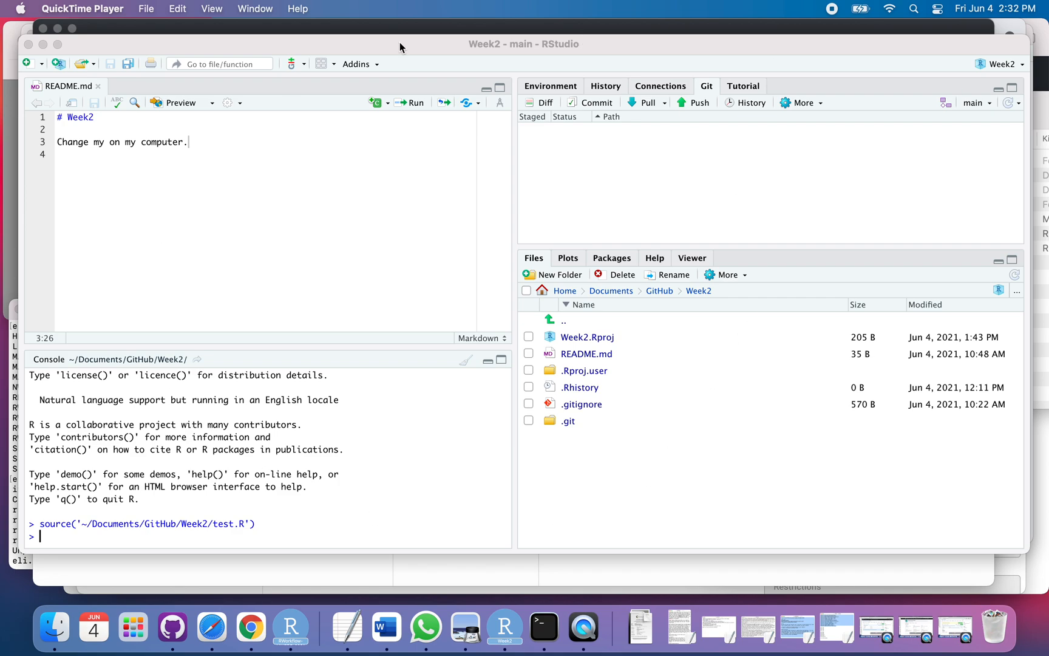
pyautogui.moveTo(991, 108)
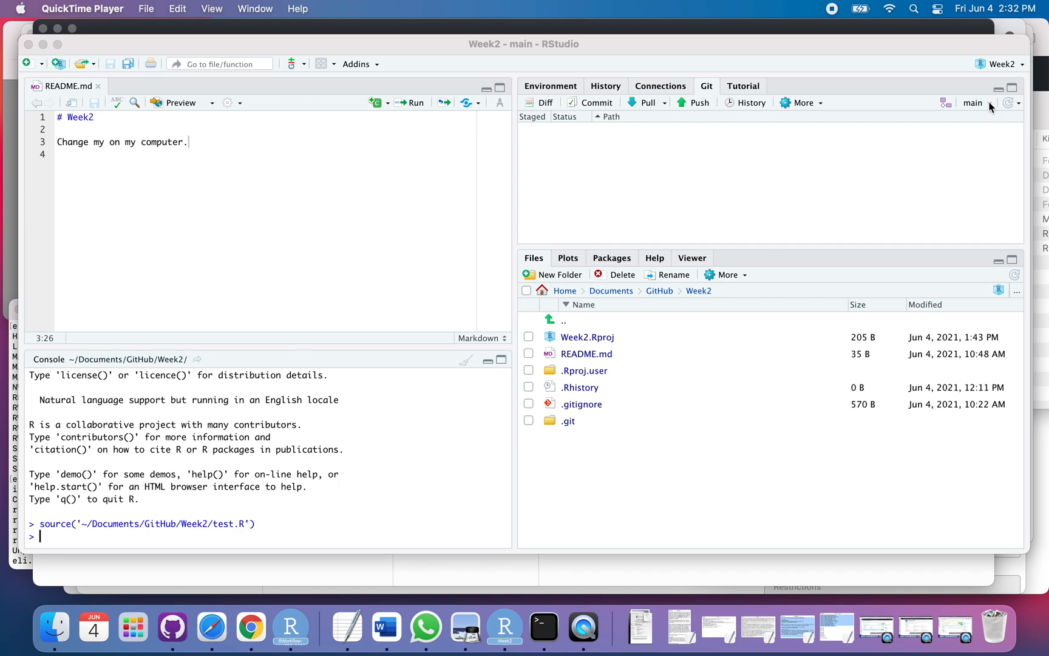
# Browse the main and test branches, then start a New Branch synced with origin.
pyautogui.click(977, 103)
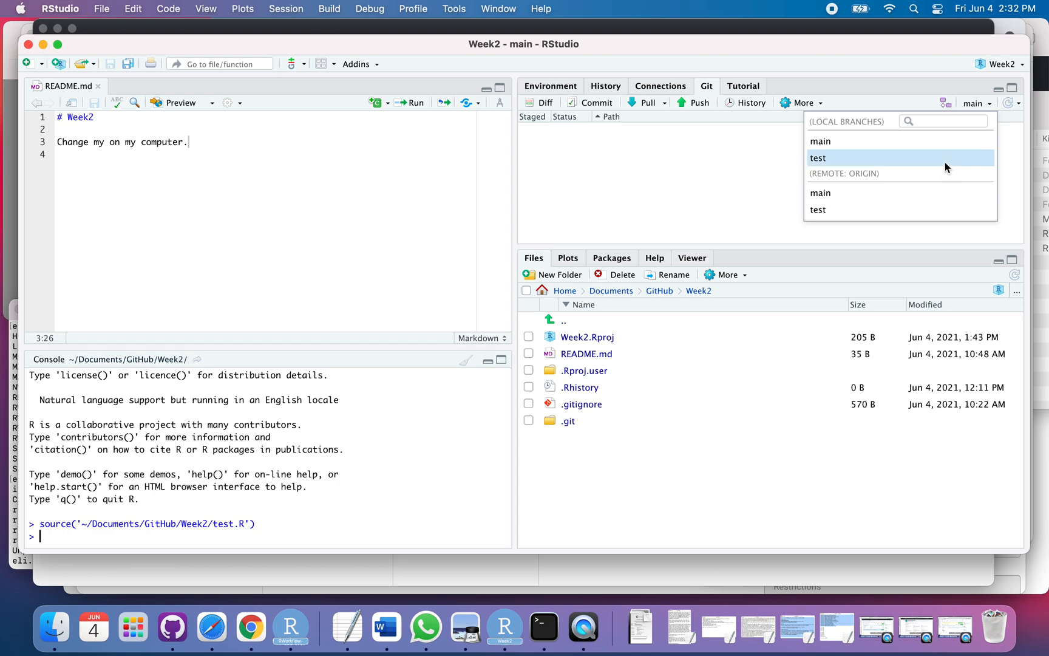
pyautogui.click(975, 102)
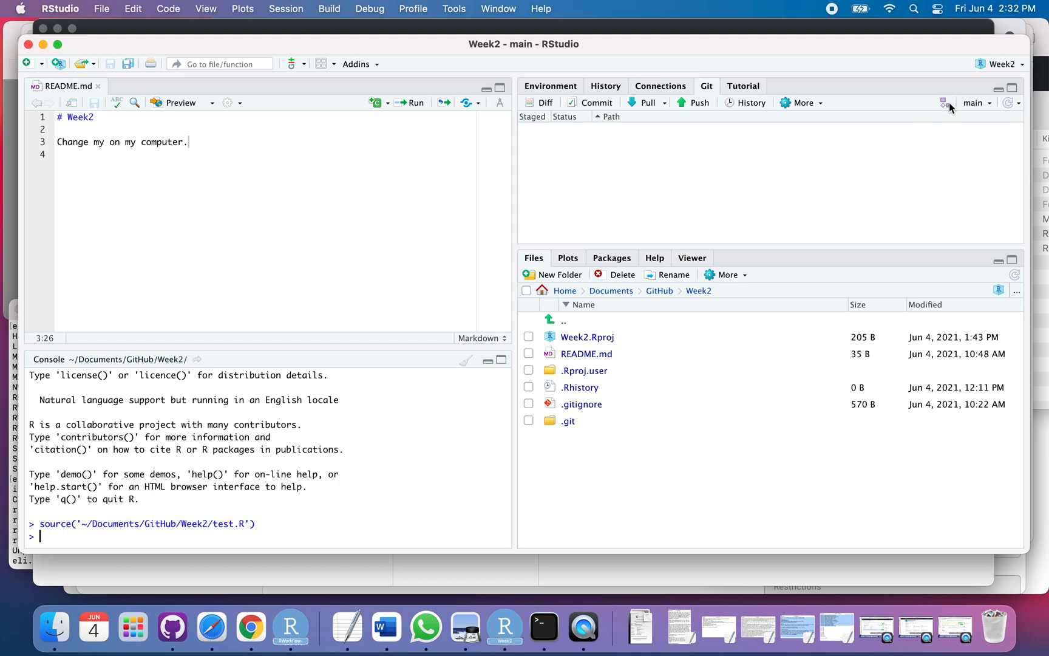
pyautogui.click(944, 102)
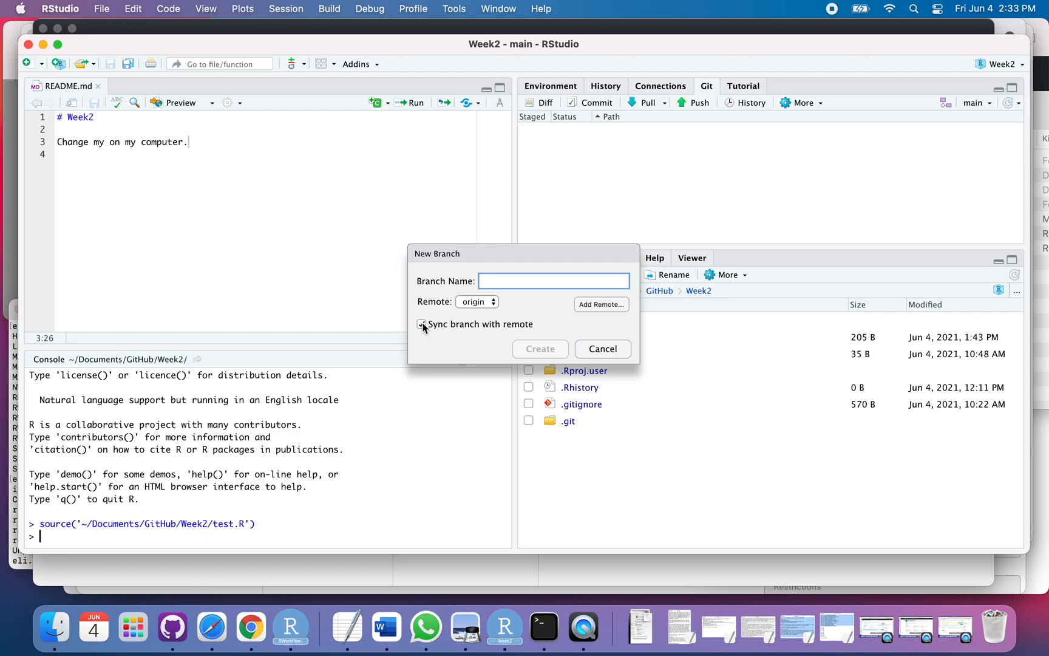
pyautogui.click(421, 324)
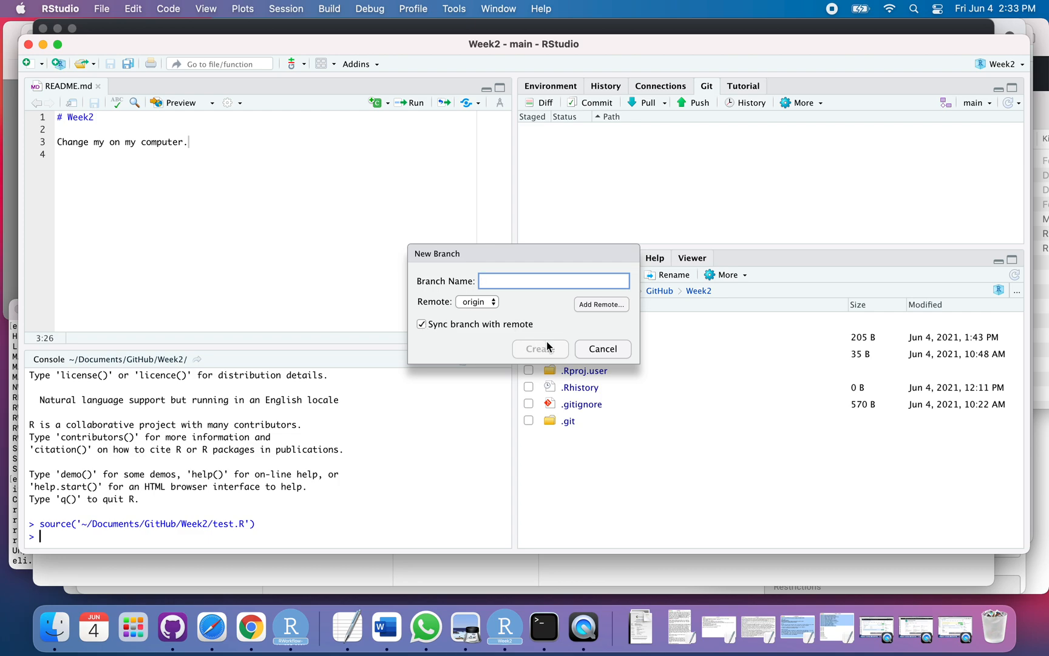
pyautogui.moveTo(622, 354)
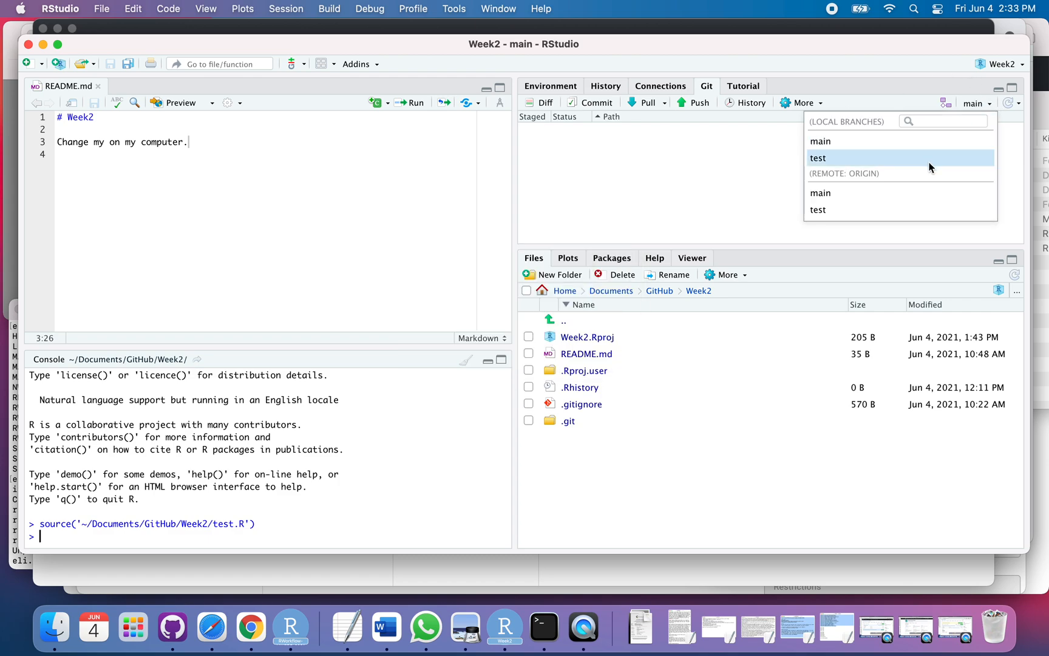
# Check out the test branch, then open and source test.R to draw the red plot.
pyautogui.click(818, 158)
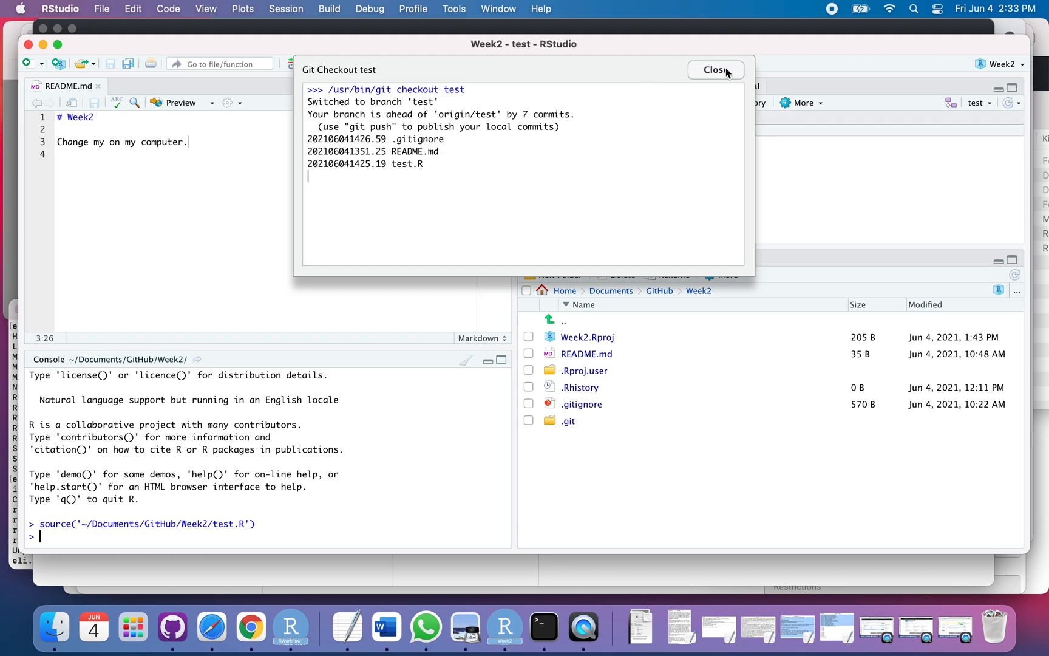
pyautogui.click(715, 70)
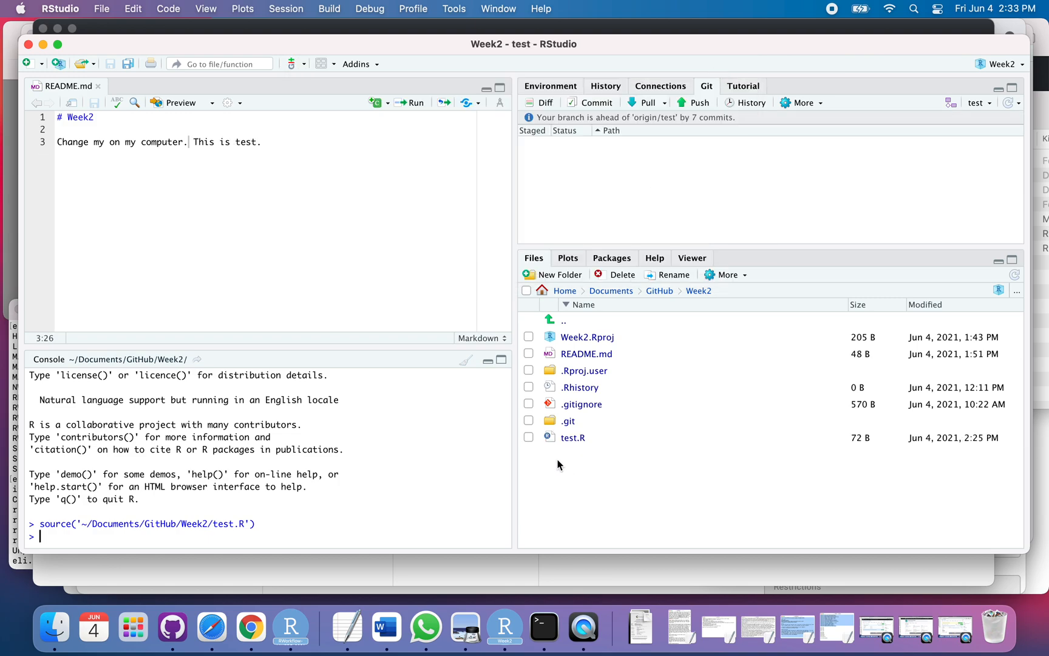
pyautogui.moveTo(572, 438)
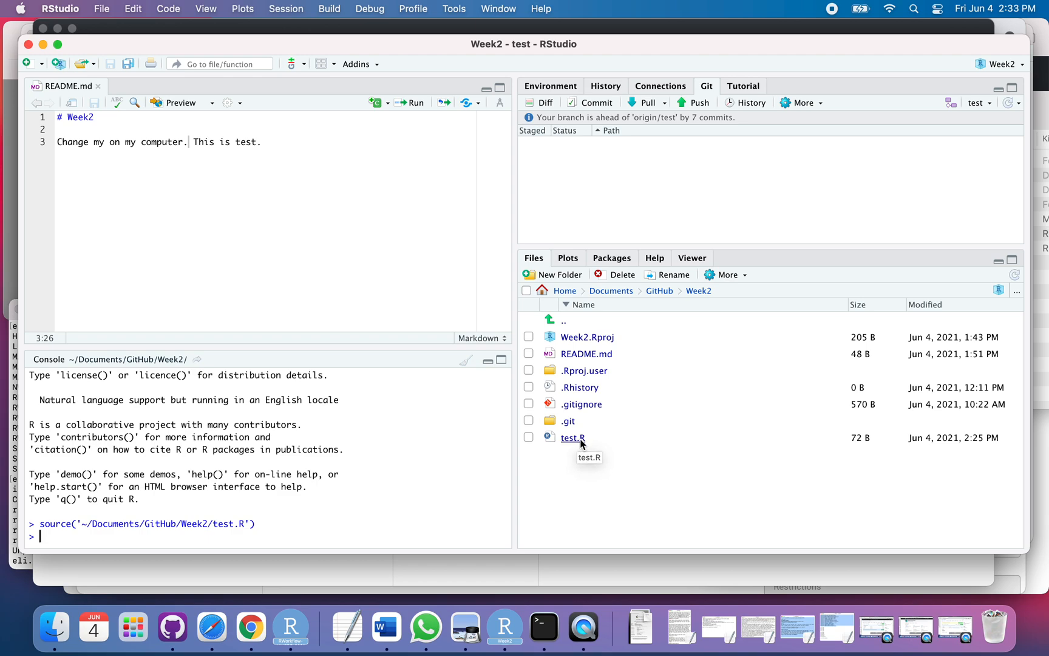
pyautogui.doubleClick(572, 437)
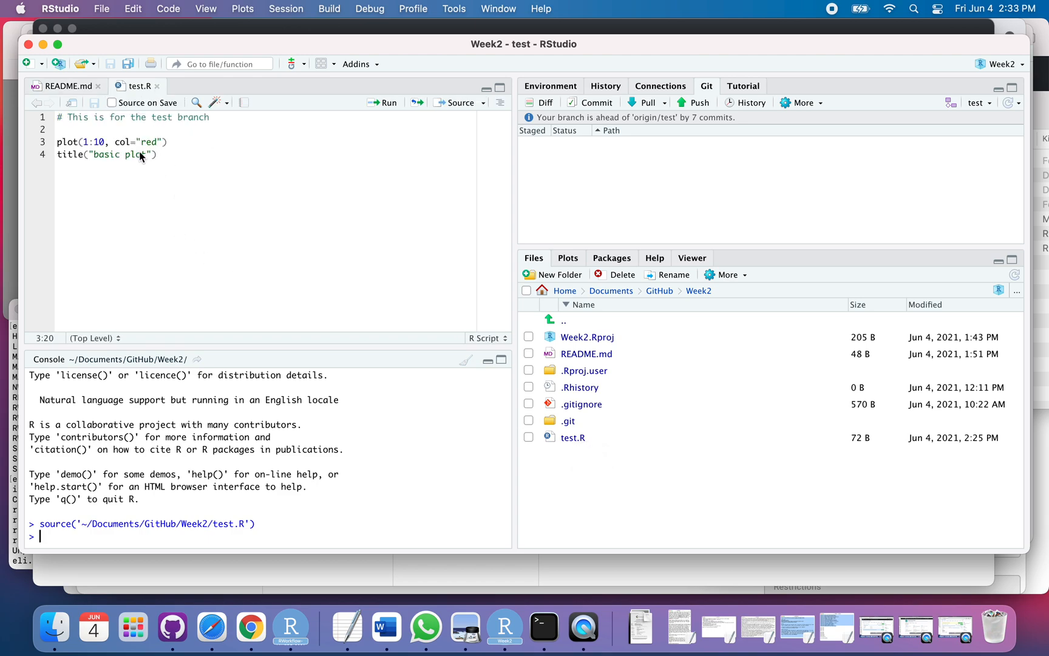
pyautogui.moveTo(375, 139)
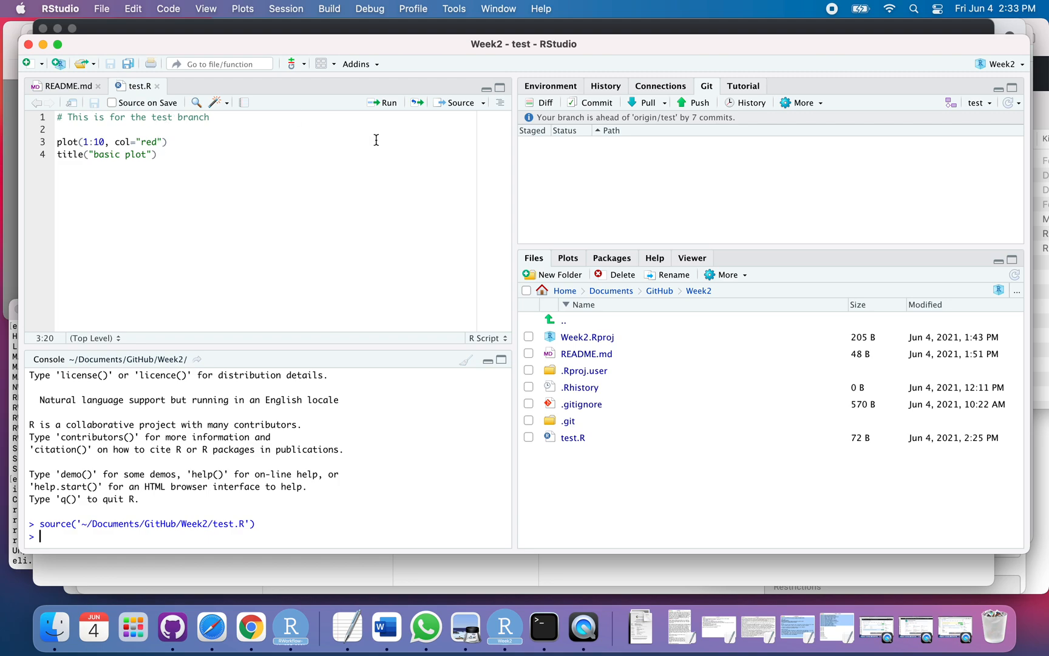
pyautogui.moveTo(459, 103)
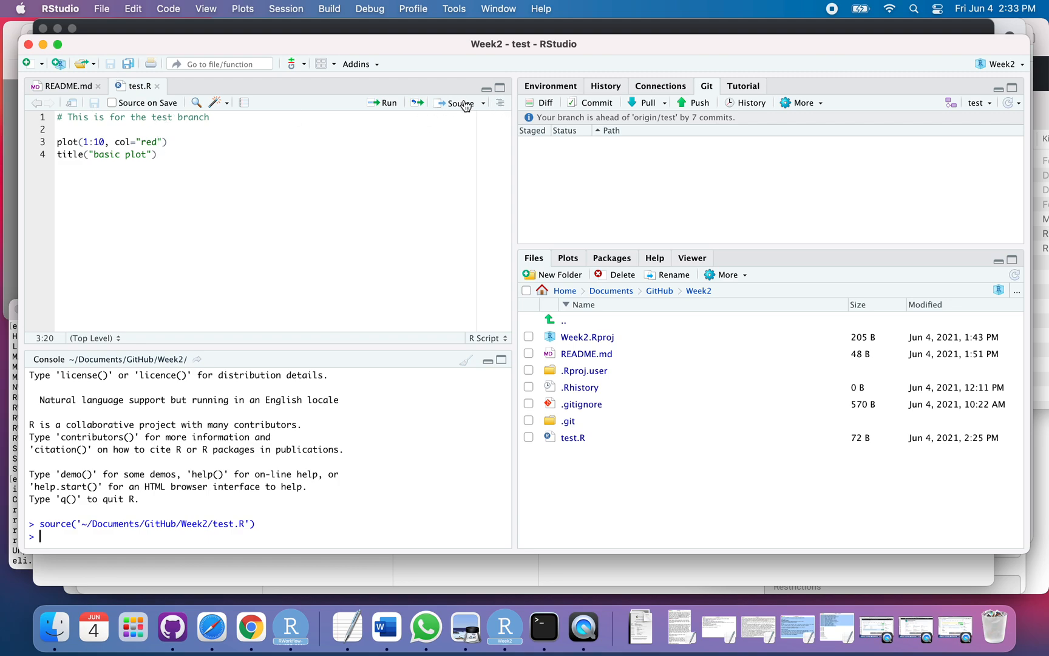
pyautogui.click(459, 103)
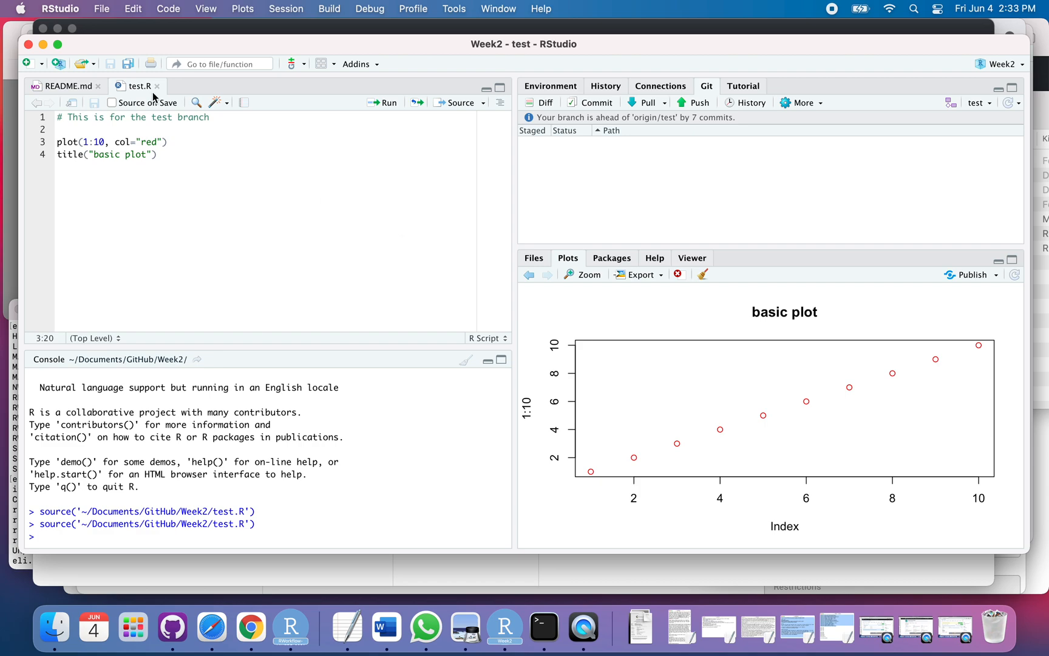
pyautogui.moveTo(140, 85)
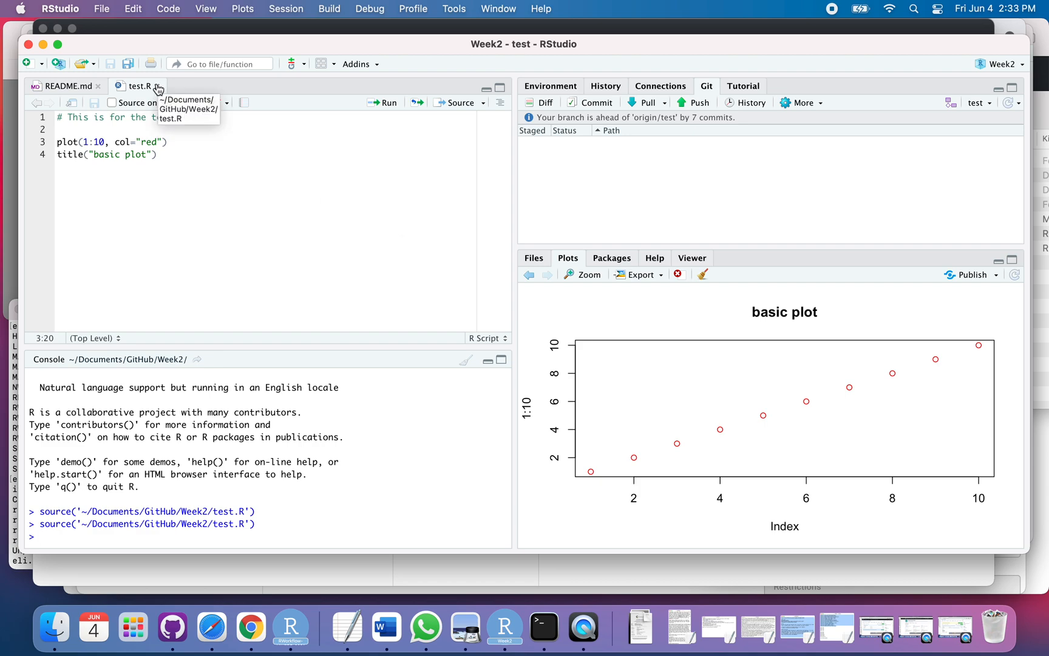
# Close test.R and bring up GitHub Desktop with the test branch's commit history.
pyautogui.click(63, 86)
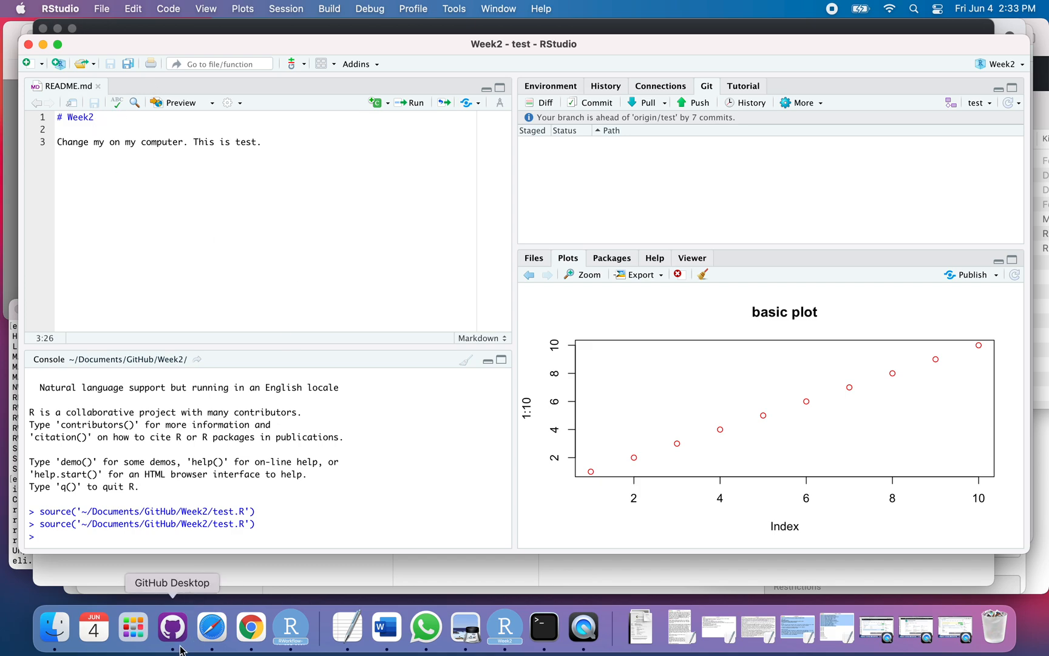
pyautogui.moveTo(185, 645)
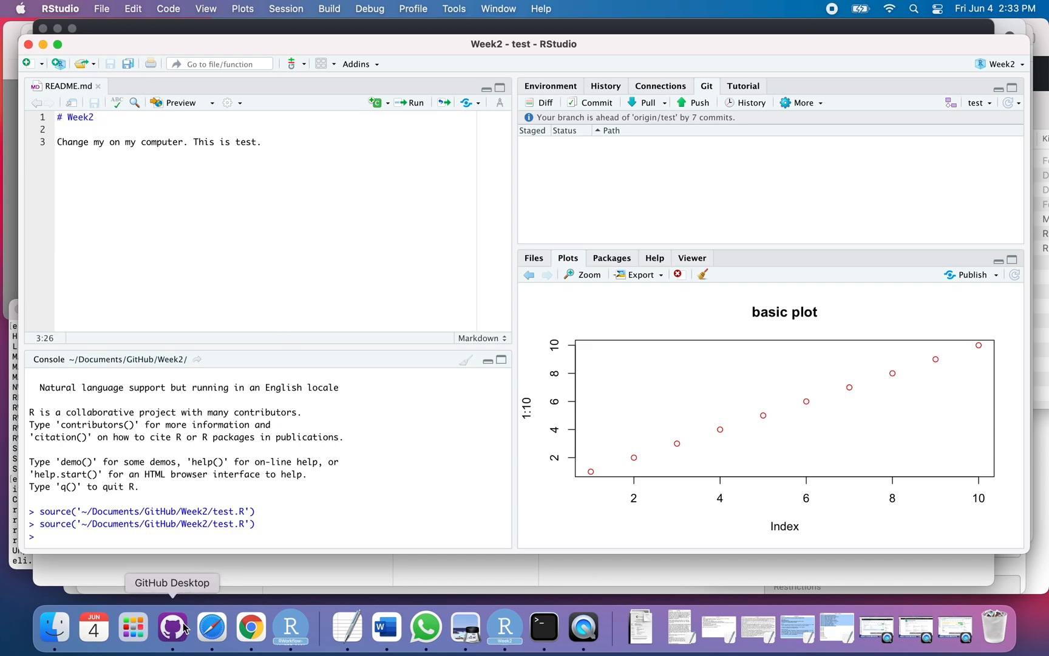
pyautogui.click(172, 627)
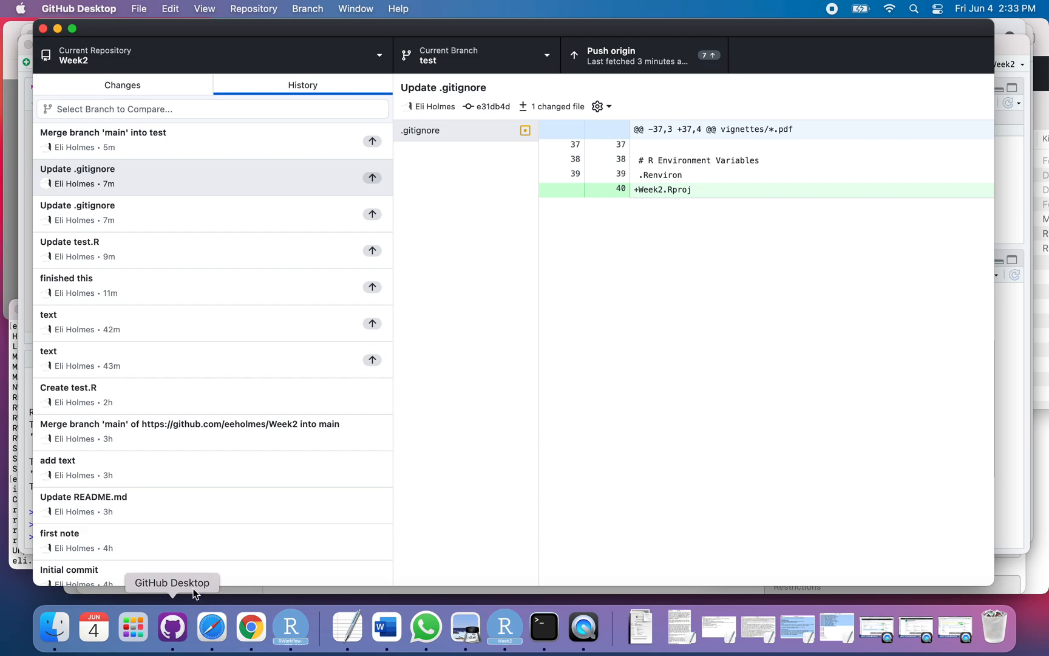
pyautogui.moveTo(473, 60)
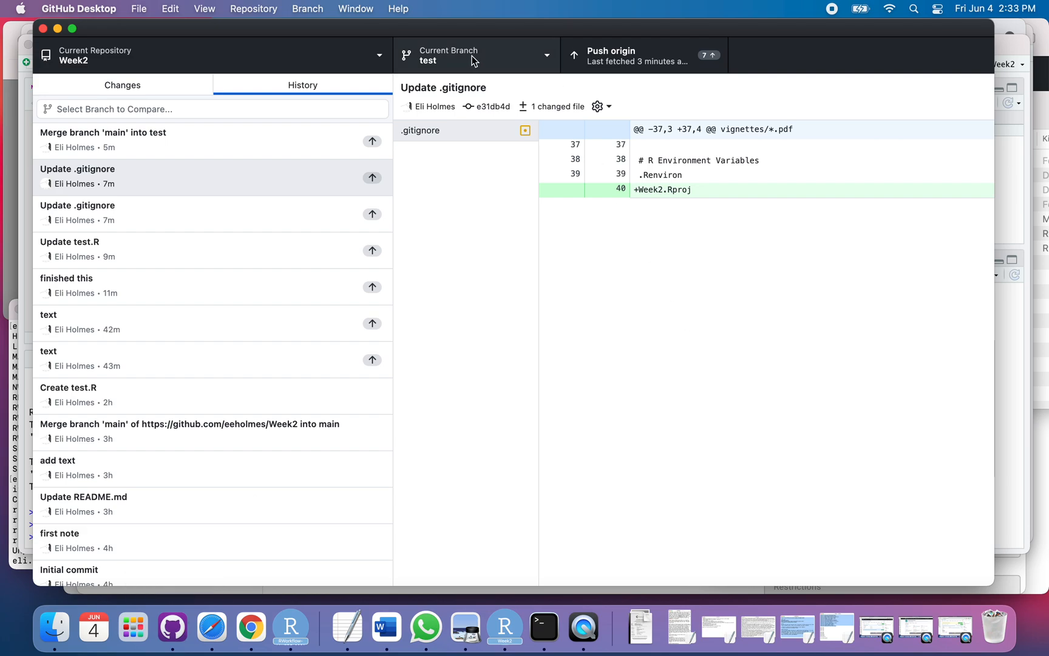
pyautogui.moveTo(289, 627)
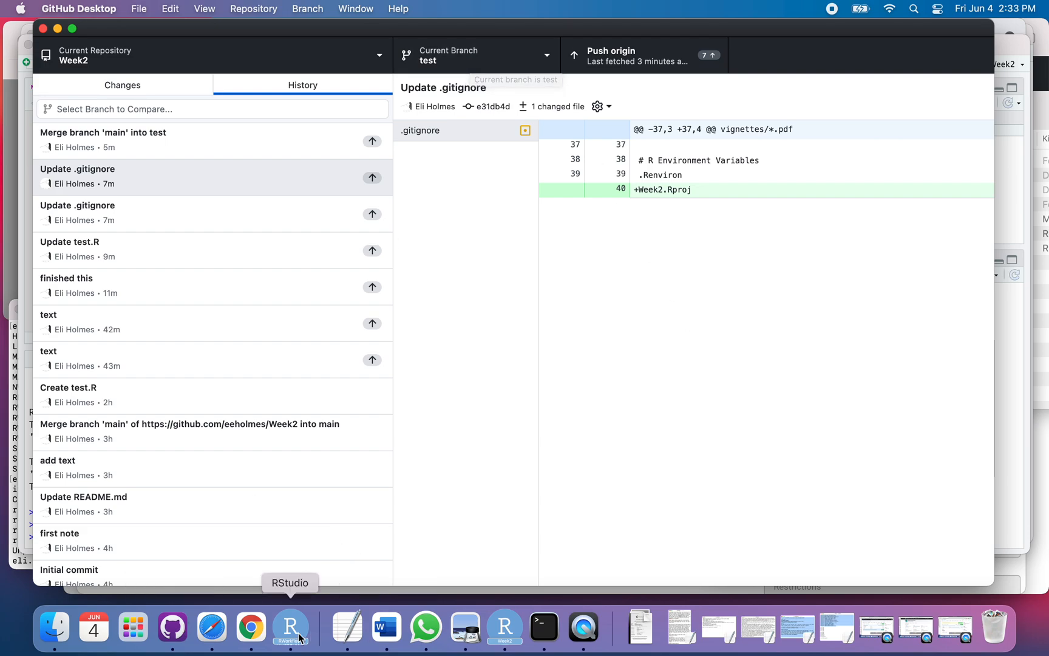
pyautogui.moveTo(543, 626)
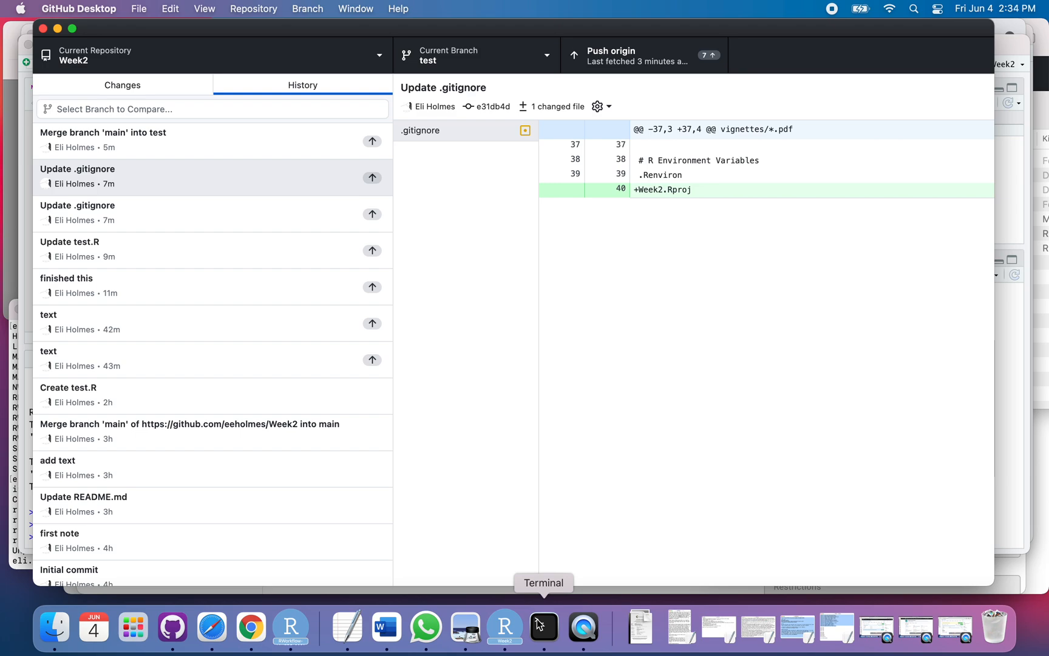
pyautogui.moveTo(506, 65)
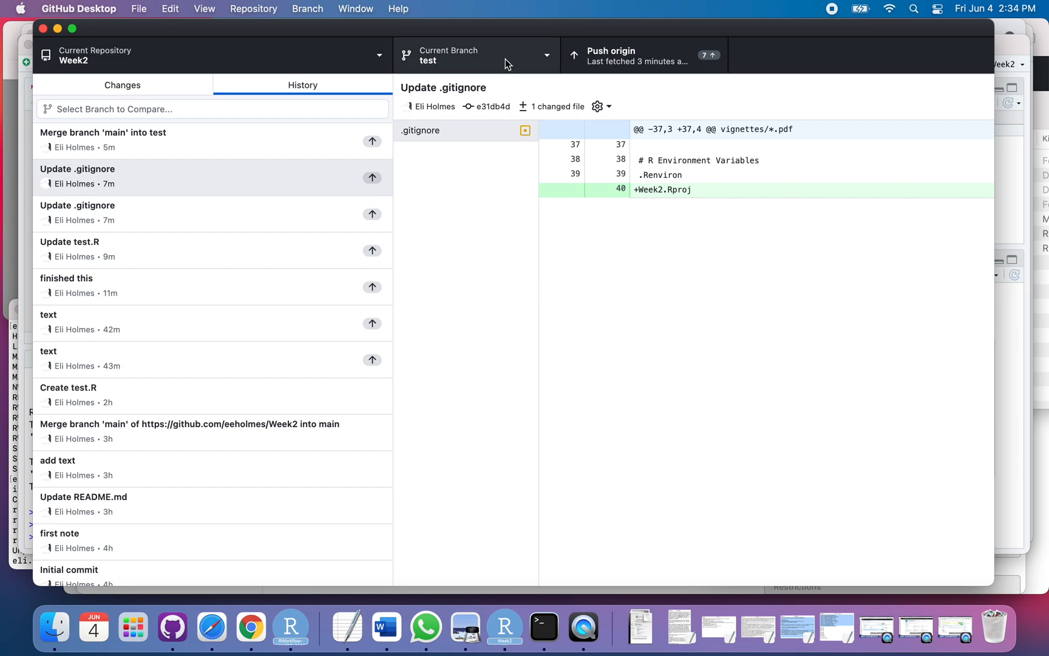
pyautogui.moveTo(477, 60)
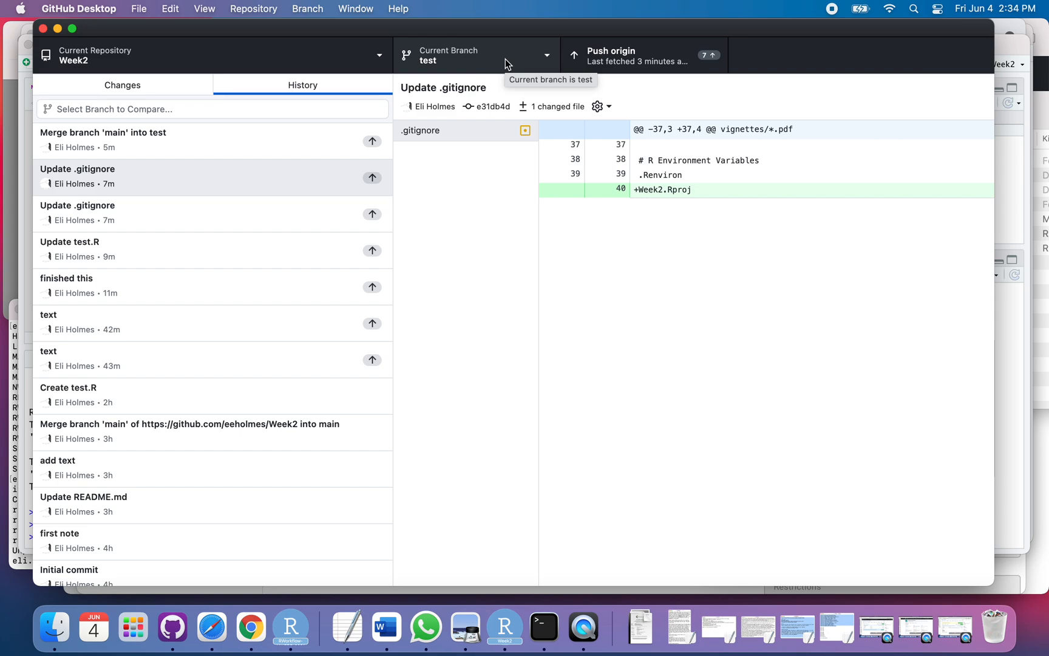
pyautogui.moveTo(451, 54)
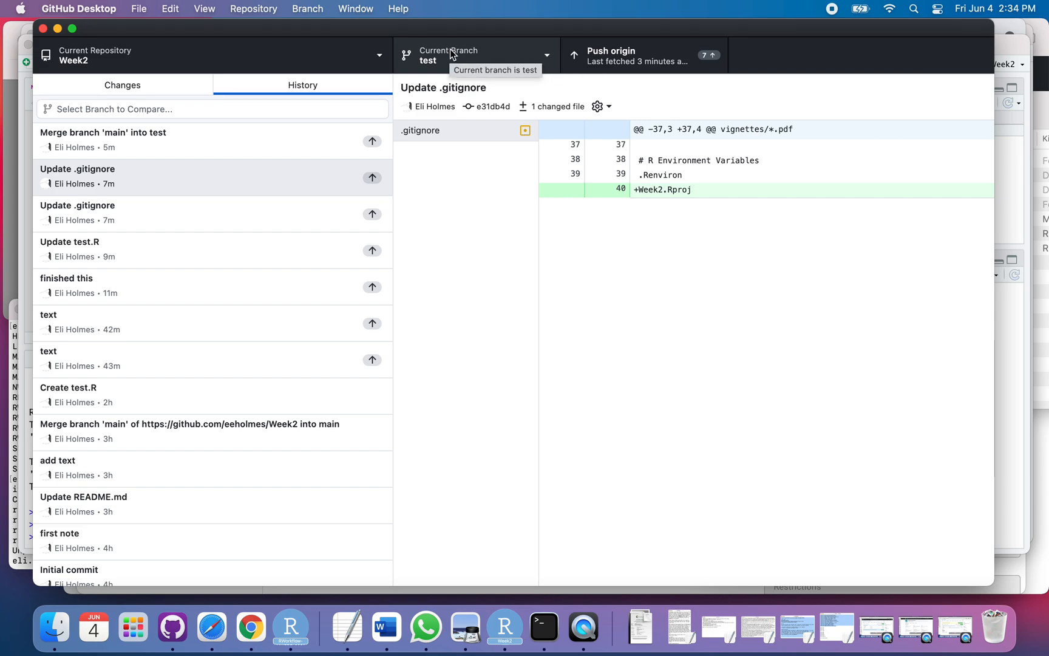
pyautogui.moveTo(302, 85)
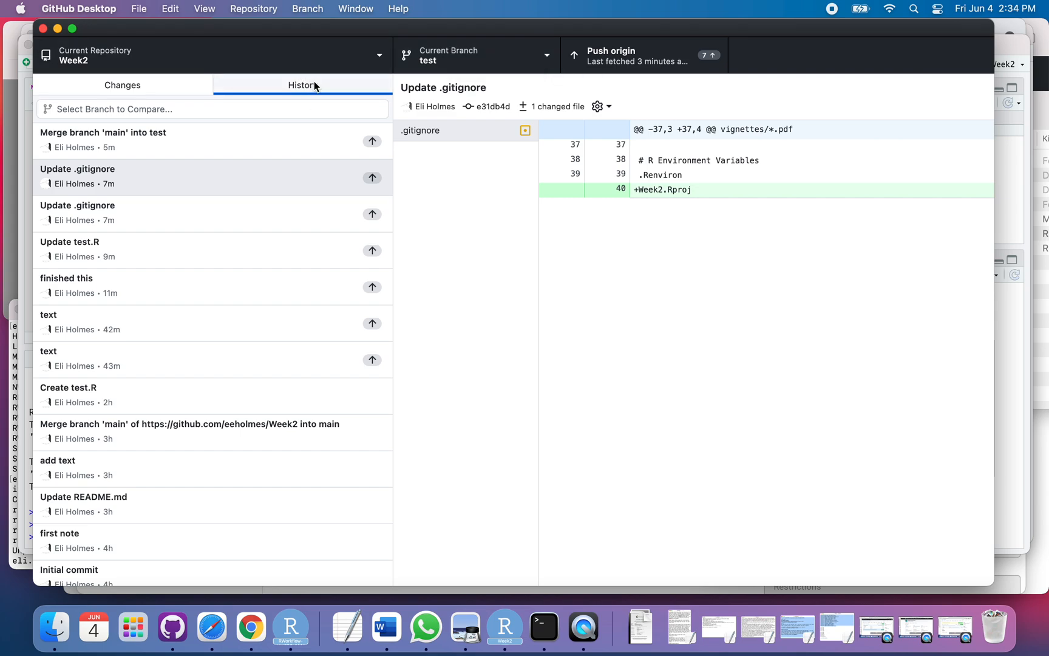
pyautogui.moveTo(316, 90)
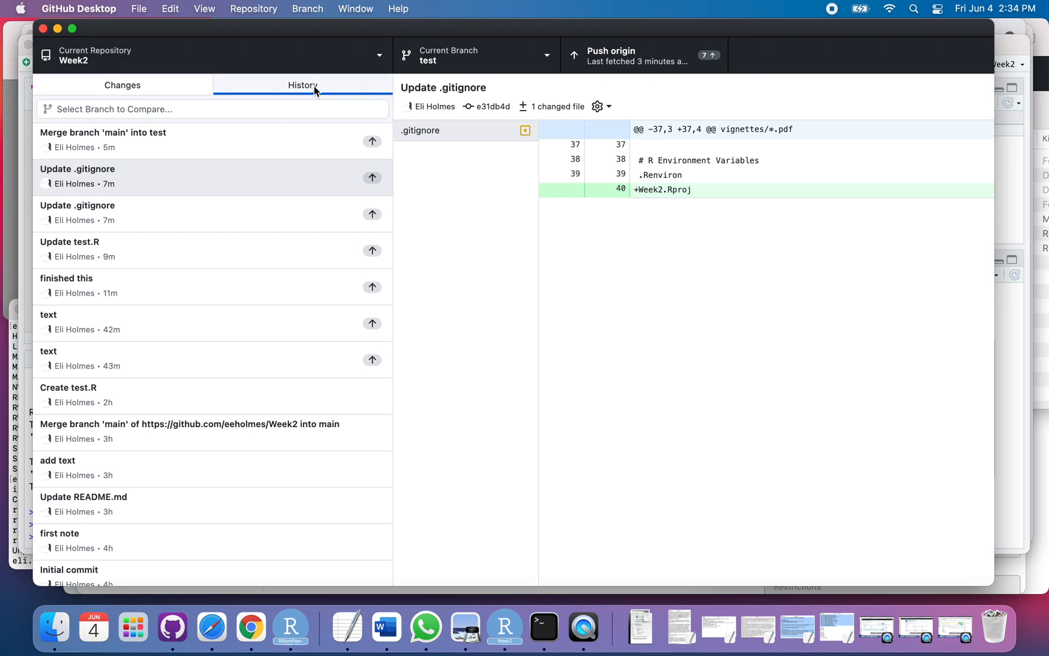
pyautogui.moveTo(496, 59)
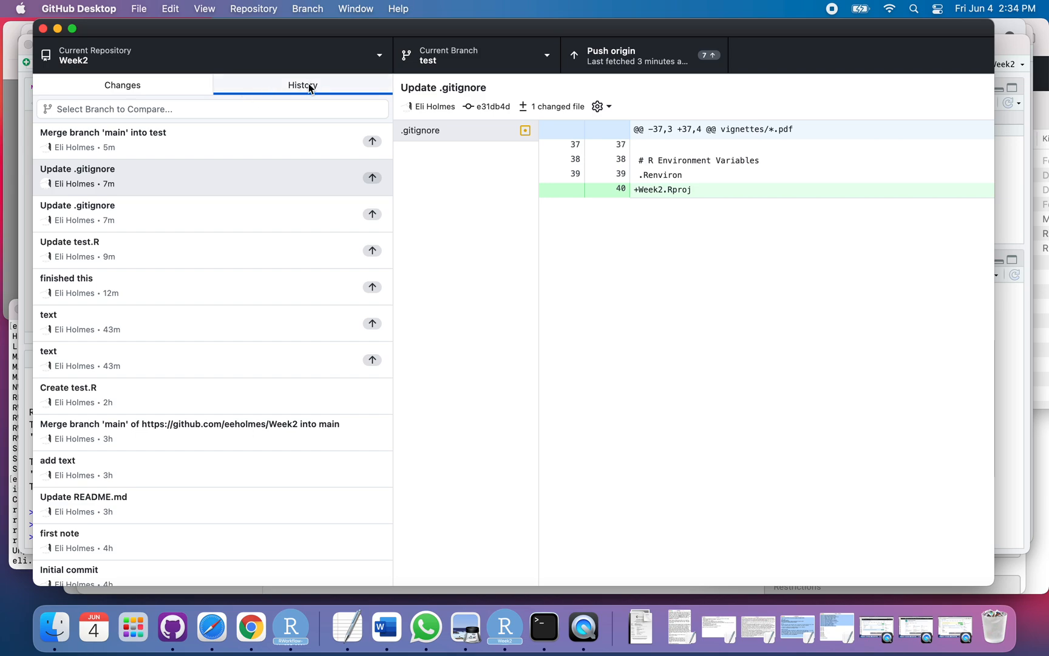
# Compare test with main and inspect the seven commits test is ahead.
pyautogui.click(211, 109)
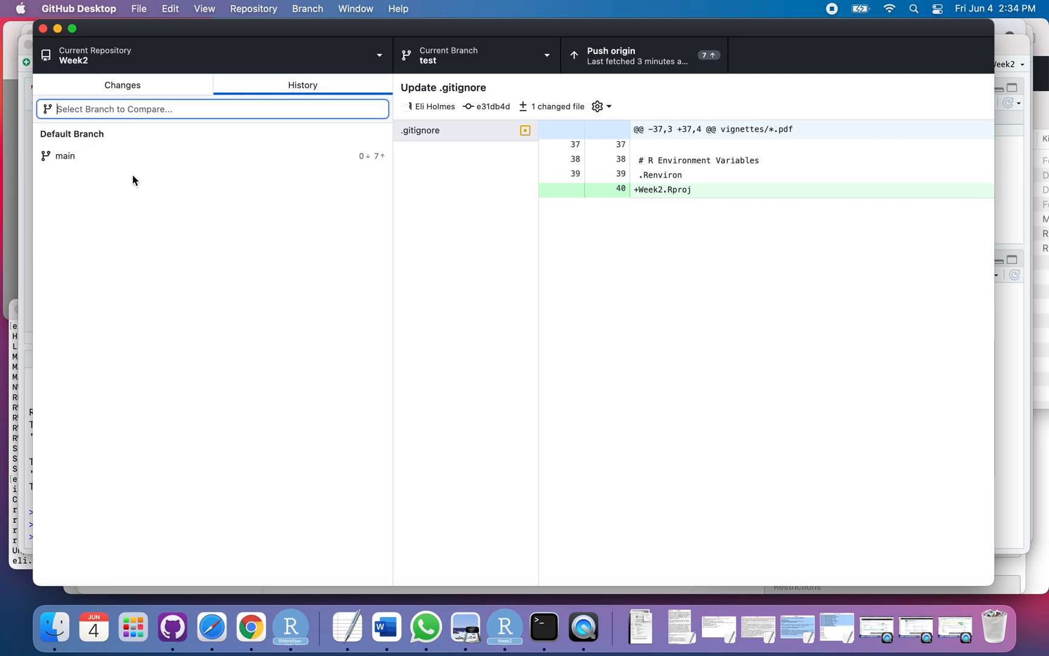
pyautogui.click(65, 156)
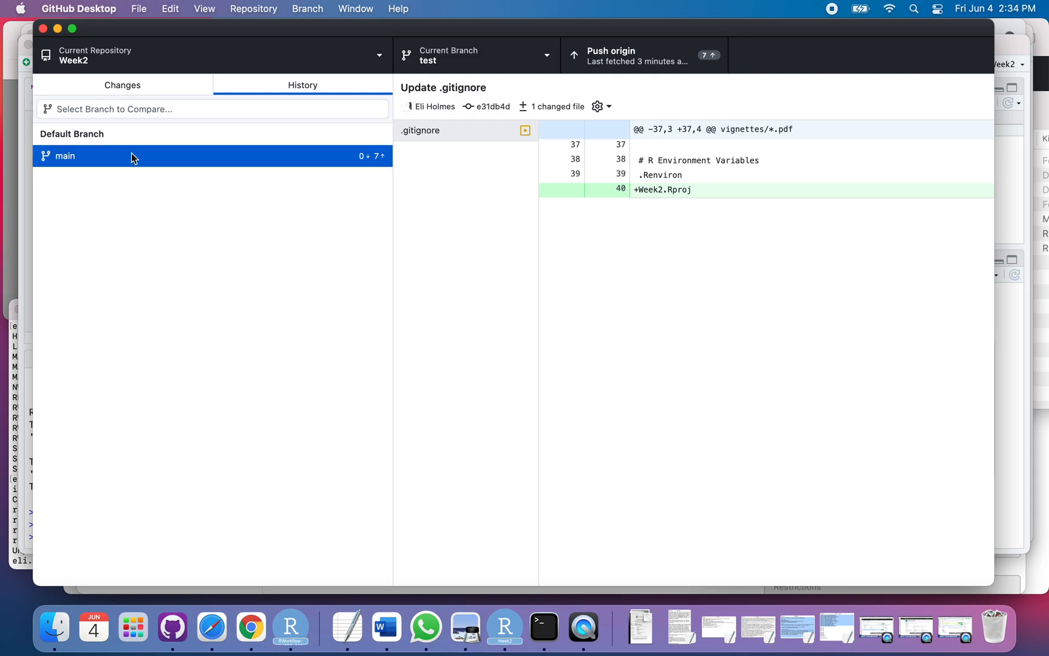
pyautogui.click(65, 156)
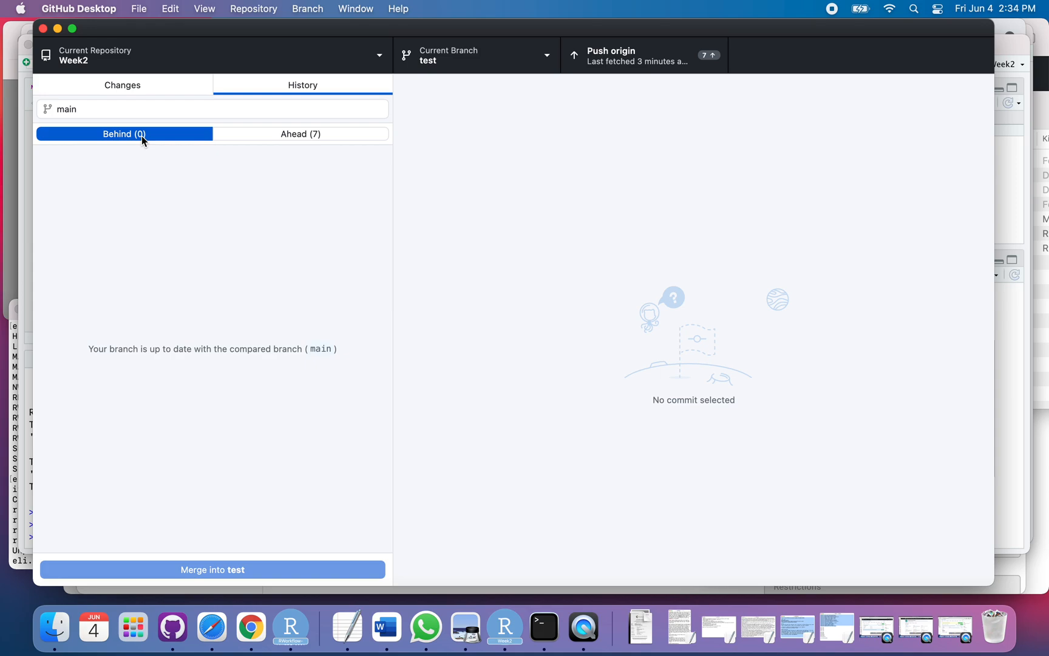
pyautogui.moveTo(335, 137)
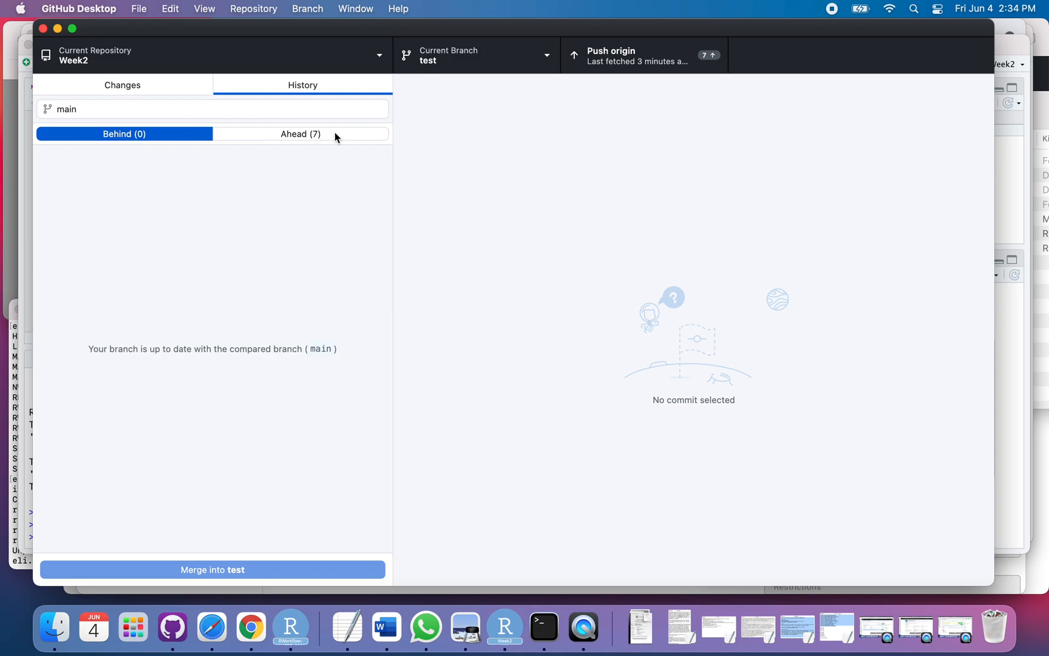
pyautogui.click(300, 133)
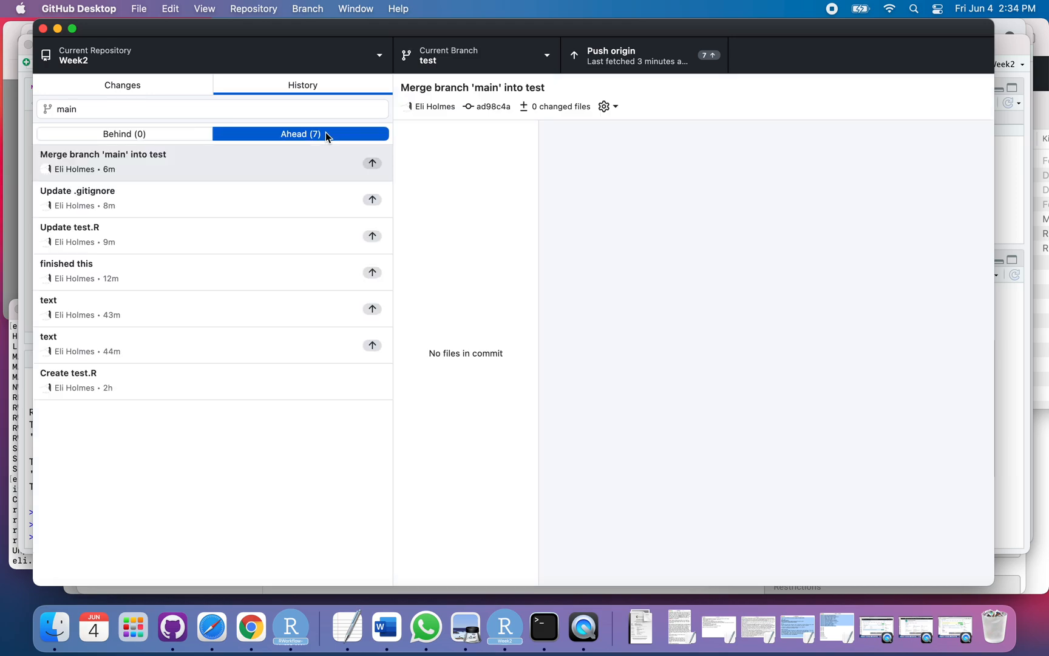
pyautogui.moveTo(208, 196)
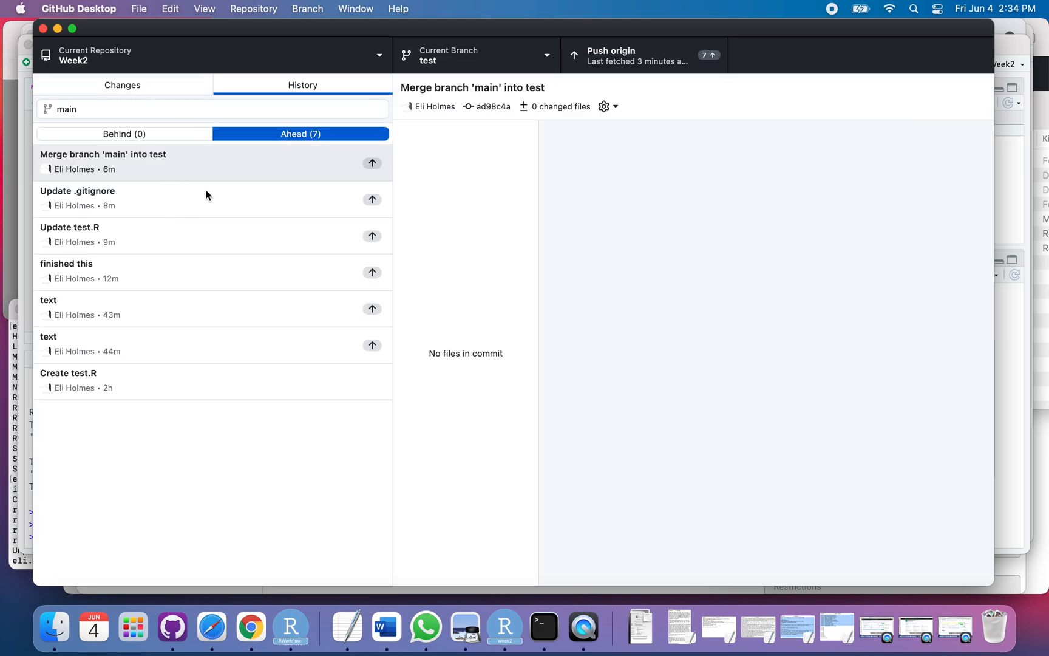
pyautogui.moveTo(148, 398)
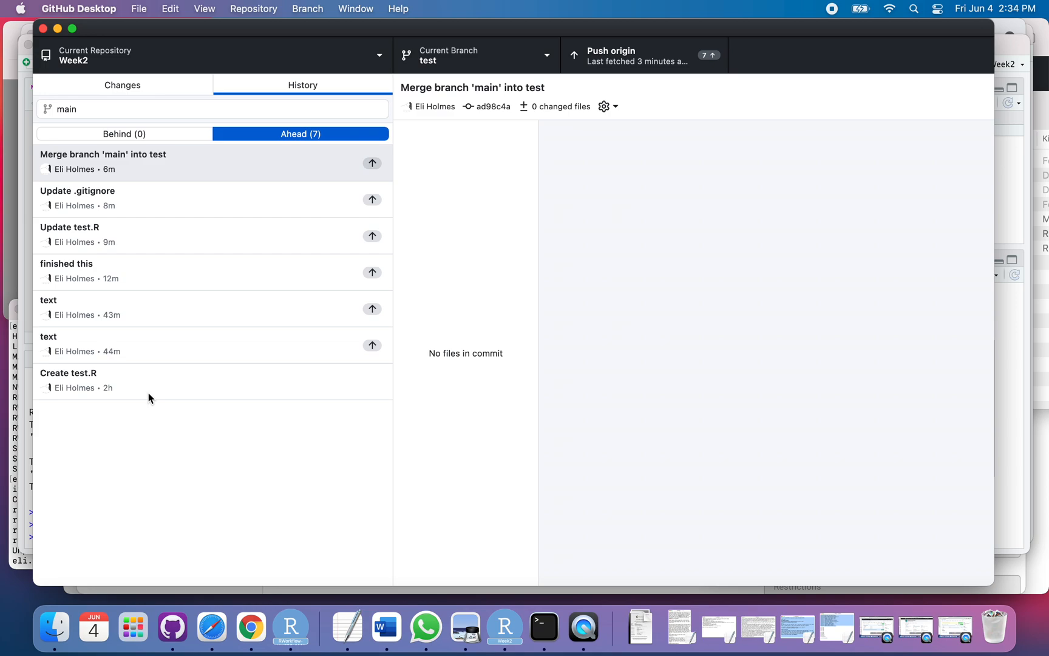
pyautogui.moveTo(192, 346)
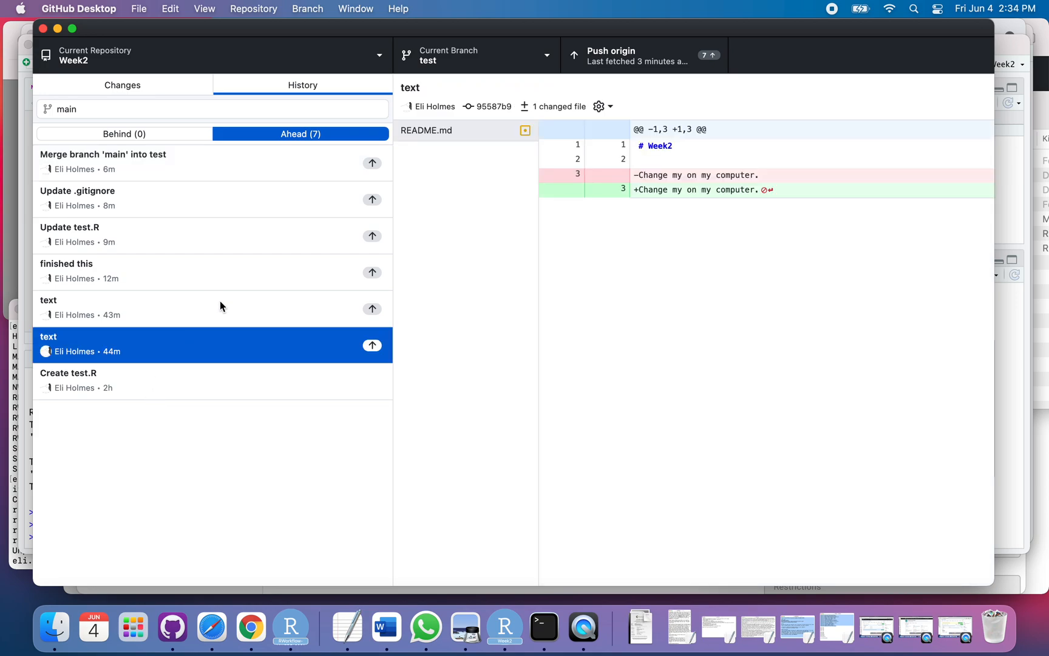
pyautogui.click(201, 271)
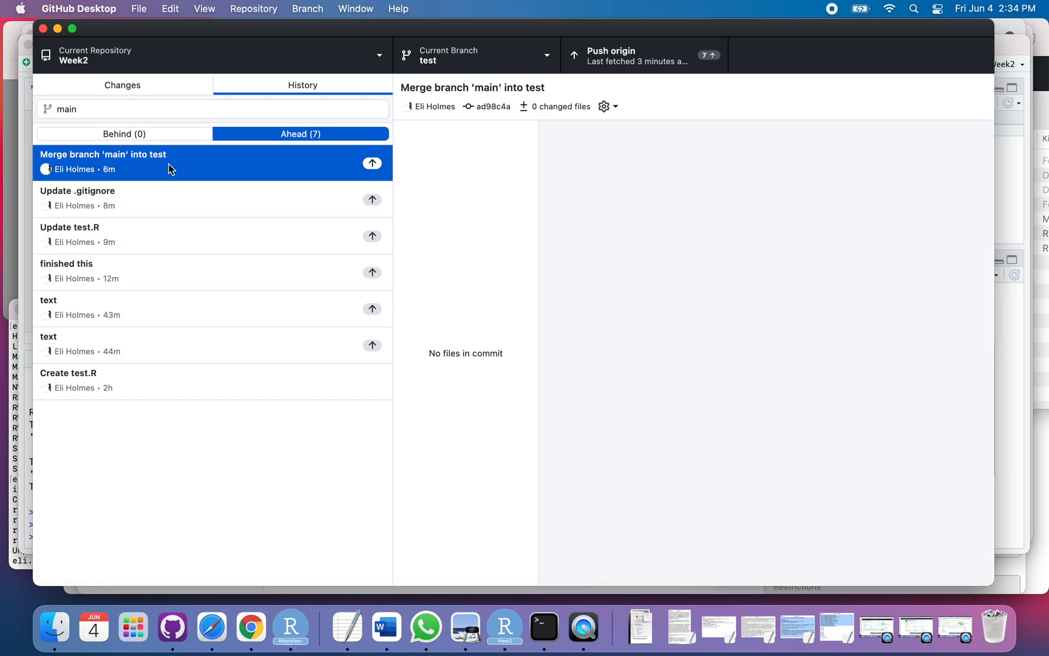
pyautogui.moveTo(235, 380)
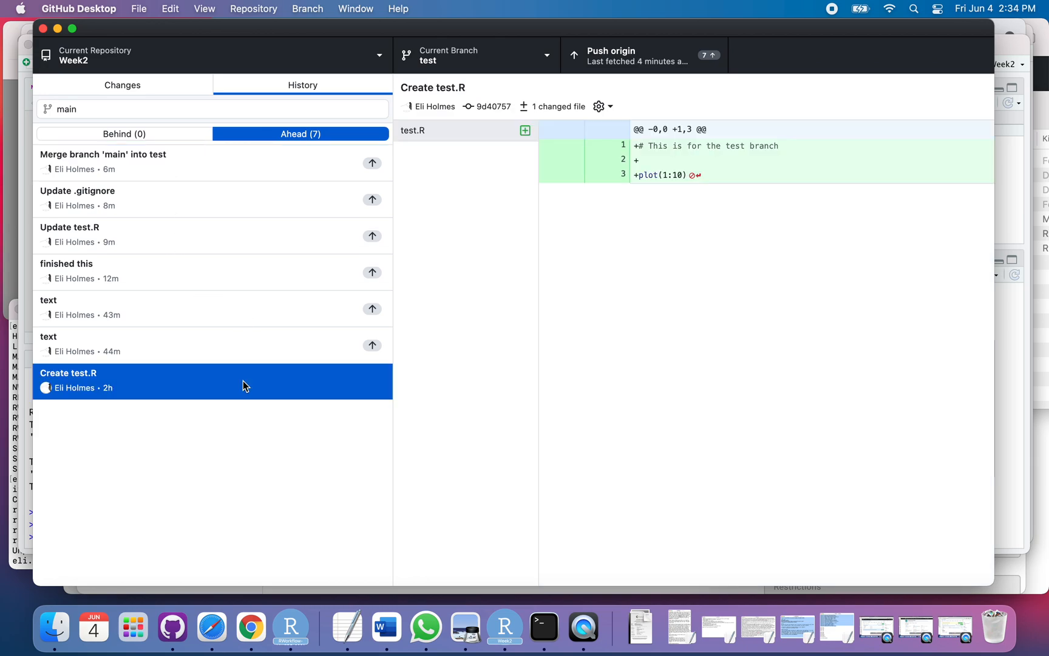
pyautogui.moveTo(262, 287)
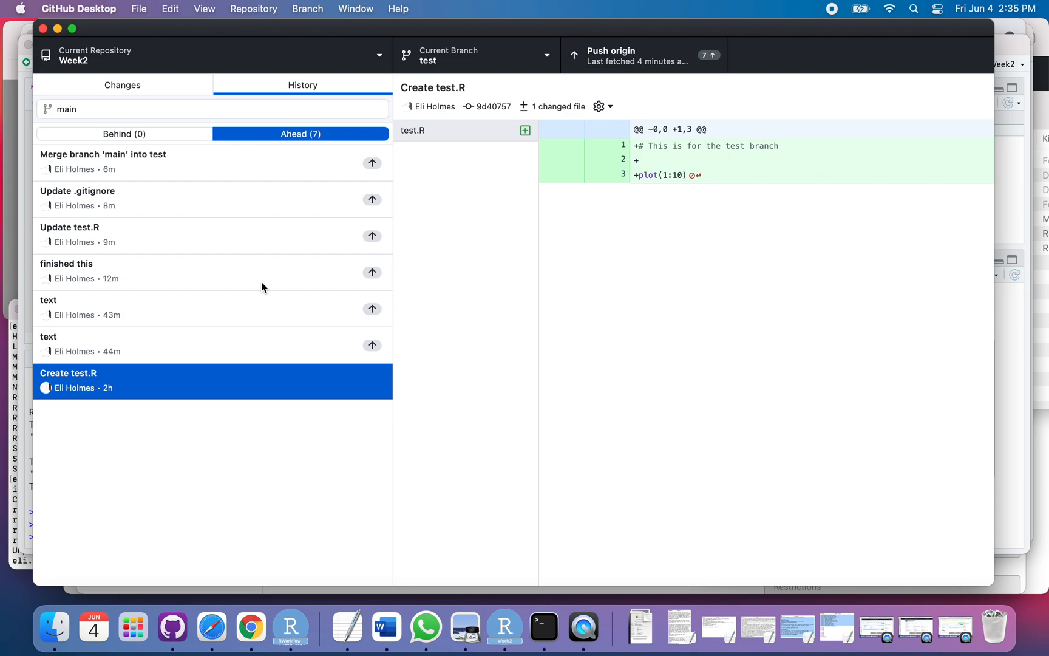
pyautogui.moveTo(338, 15)
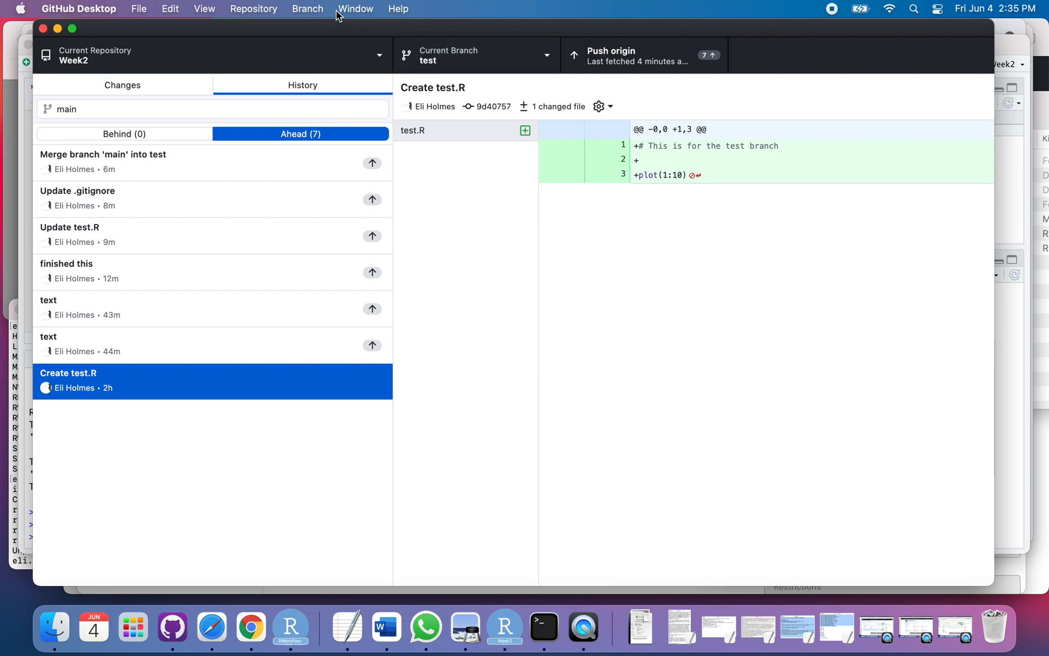
# Change the current branch from test to main, showing main's history.
pyautogui.click(307, 8)
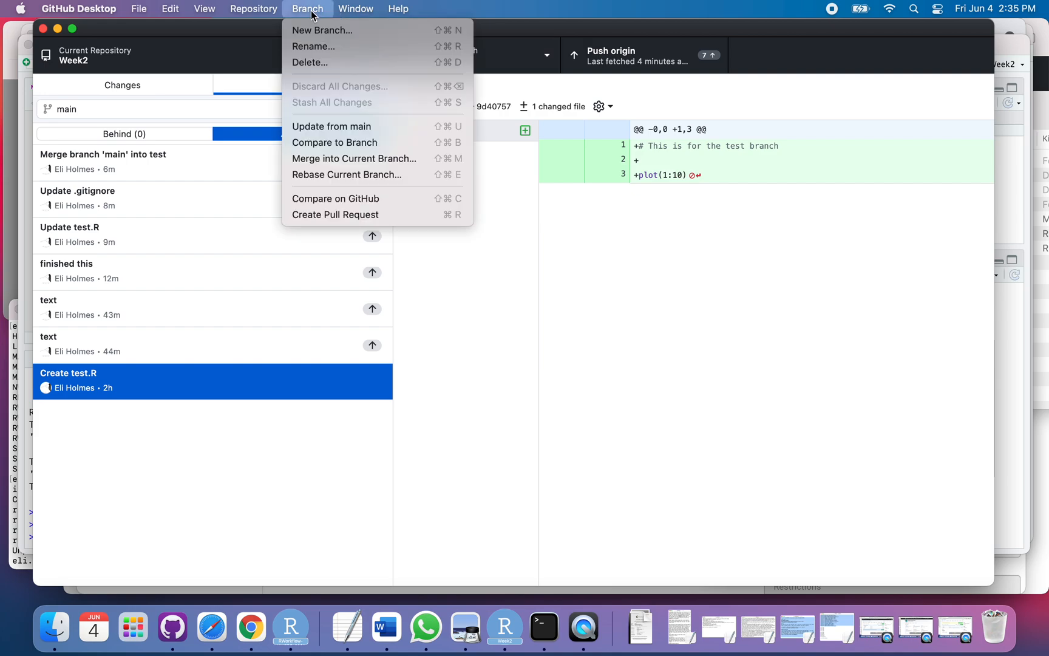
pyautogui.moveTo(376, 214)
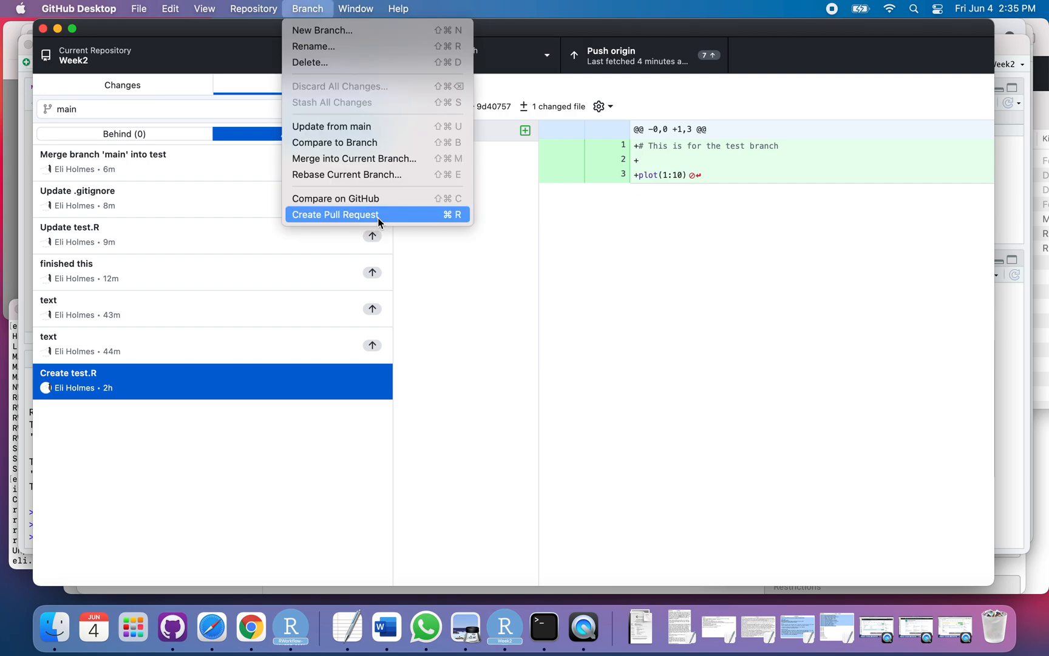
pyautogui.moveTo(309, 9)
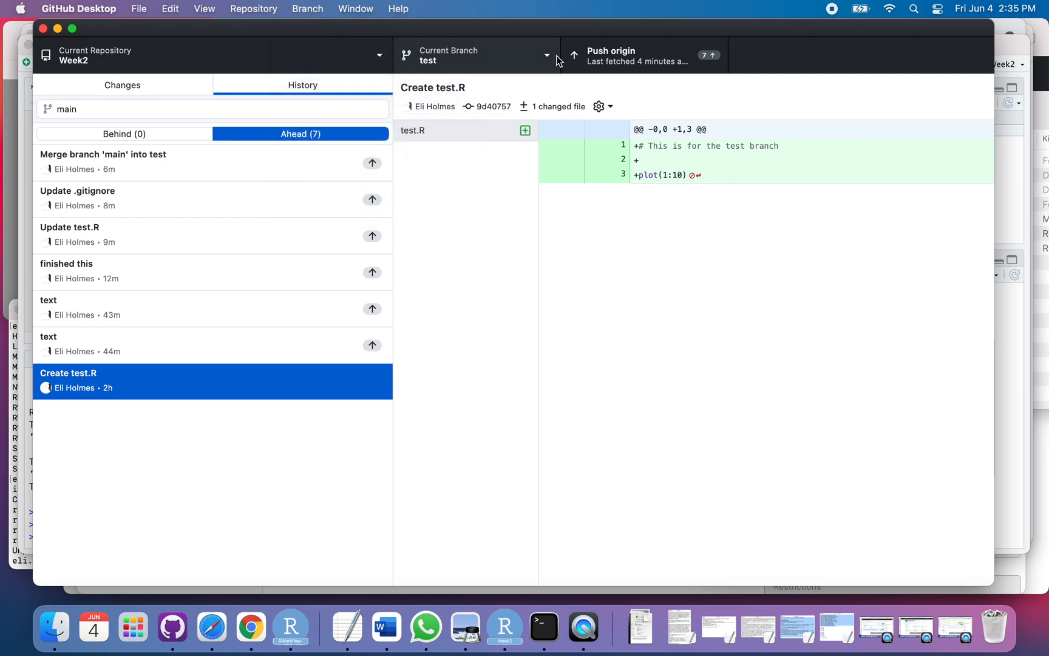
pyautogui.moveTo(558, 62)
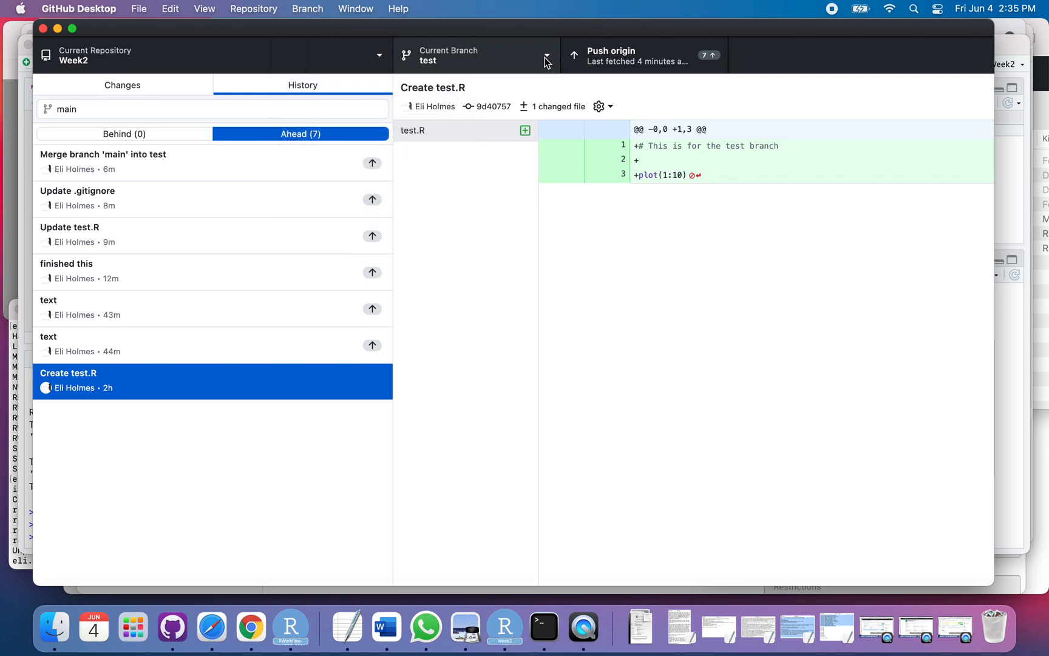
pyautogui.click(476, 55)
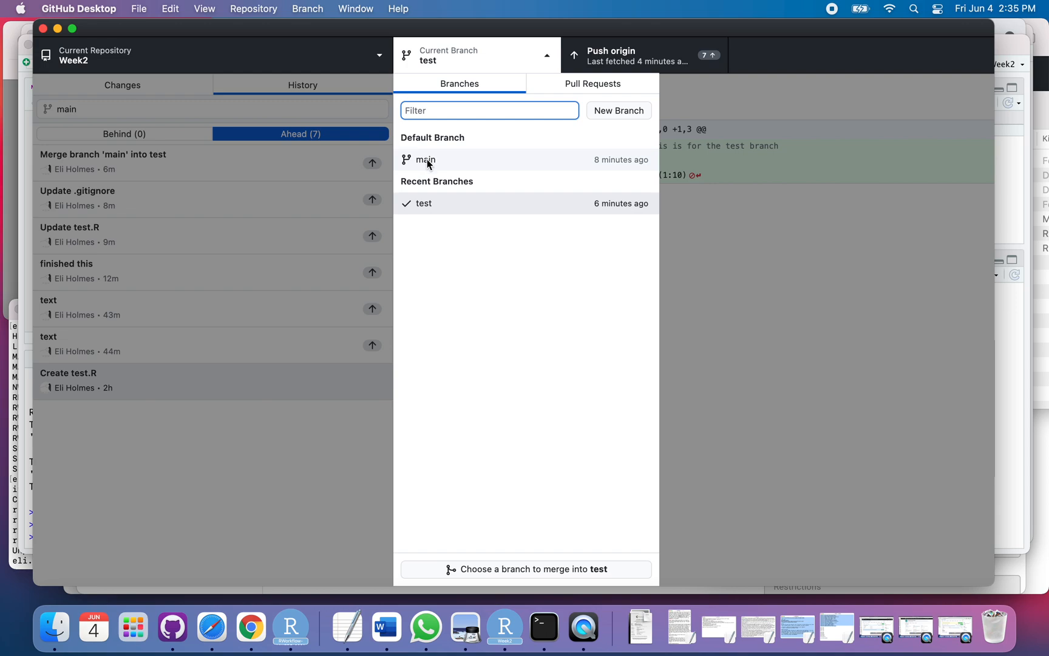
pyautogui.moveTo(426, 159)
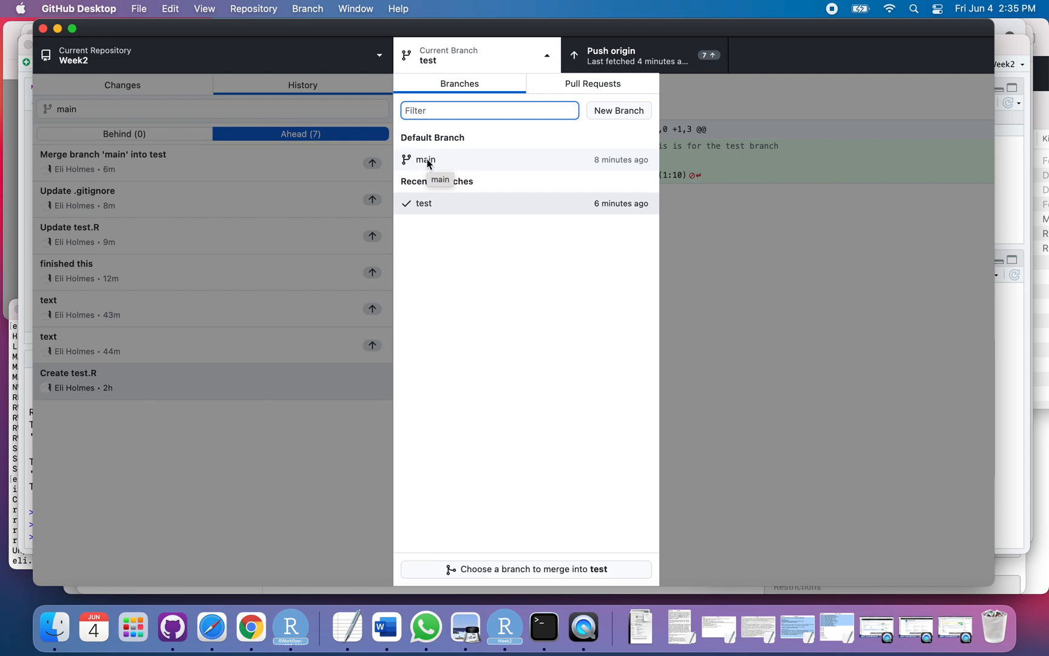
pyautogui.click(425, 159)
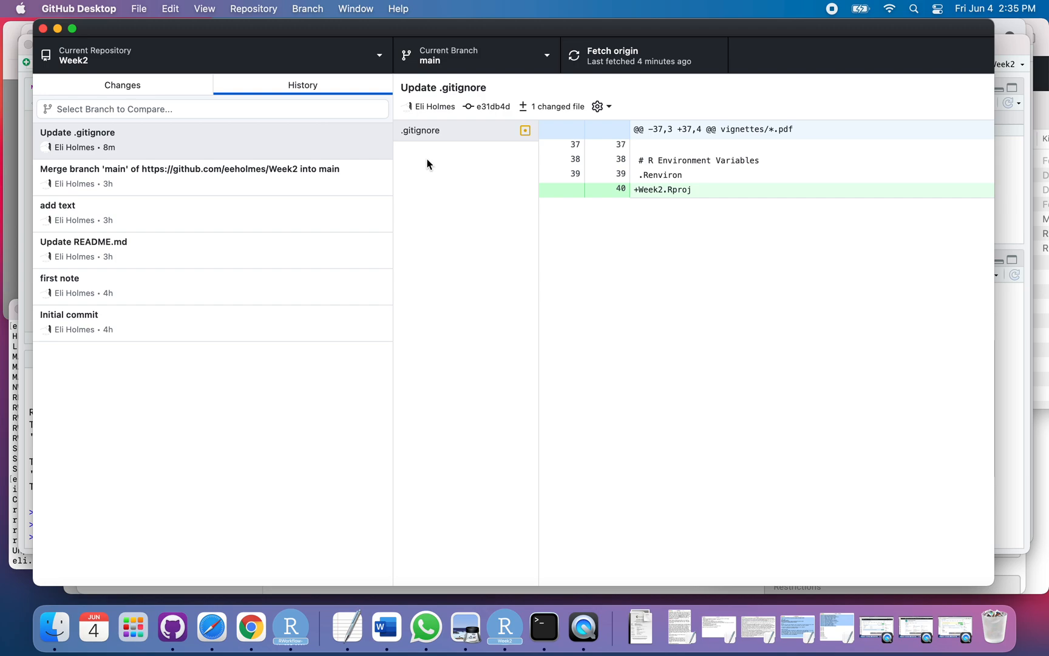
pyautogui.moveTo(308, 9)
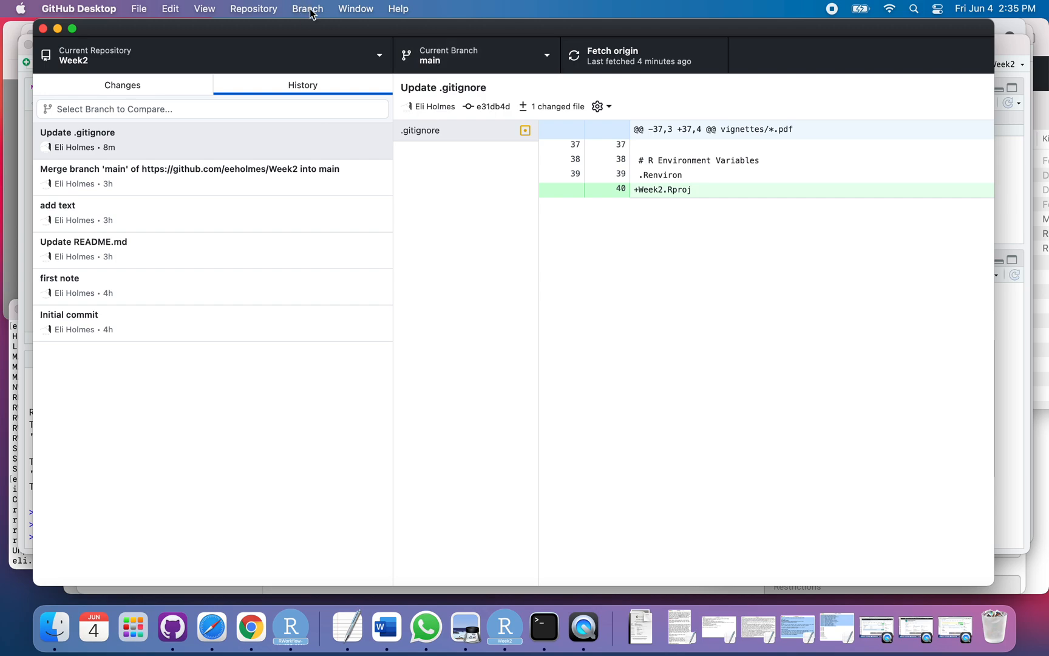
# Start Branch > Merge into Current Branch and choose test, with seven commits to merge.
pyautogui.click(308, 9)
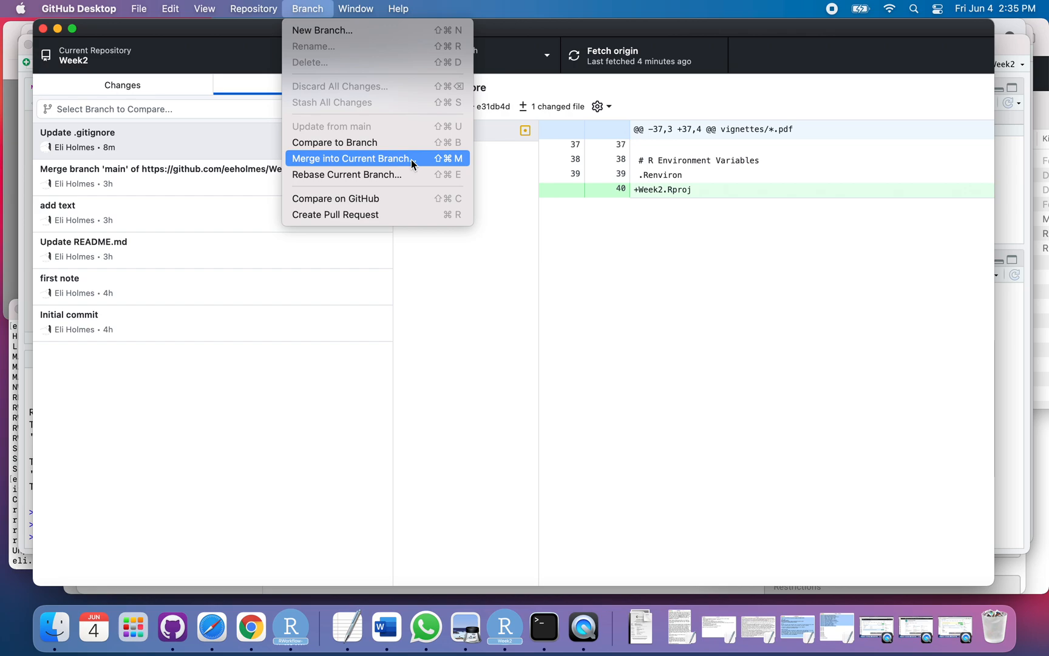
pyautogui.click(350, 159)
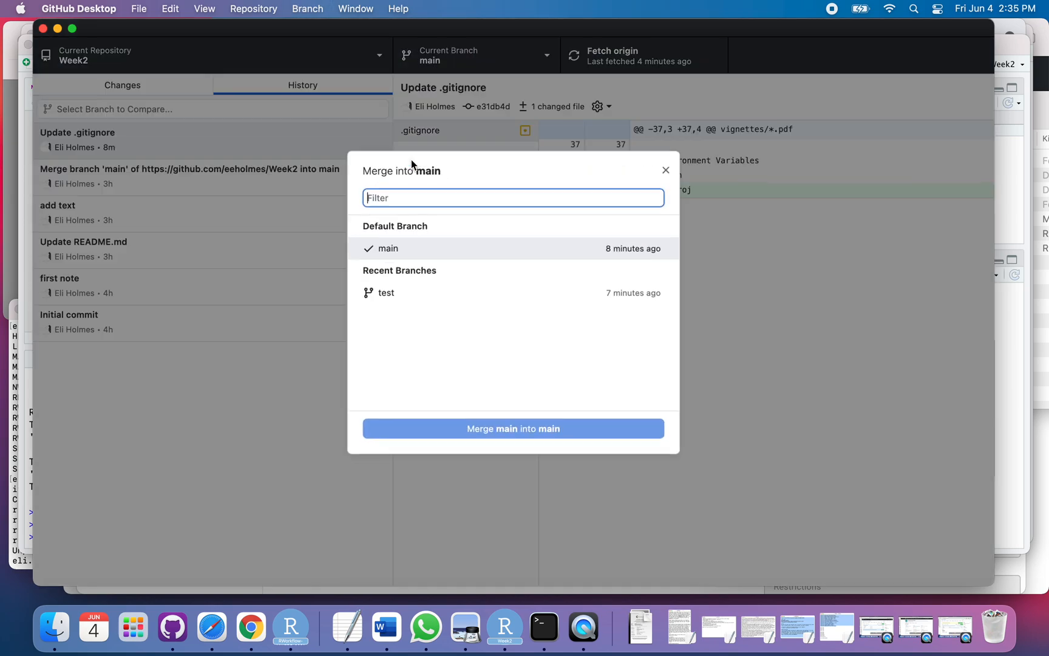
pyautogui.moveTo(512, 426)
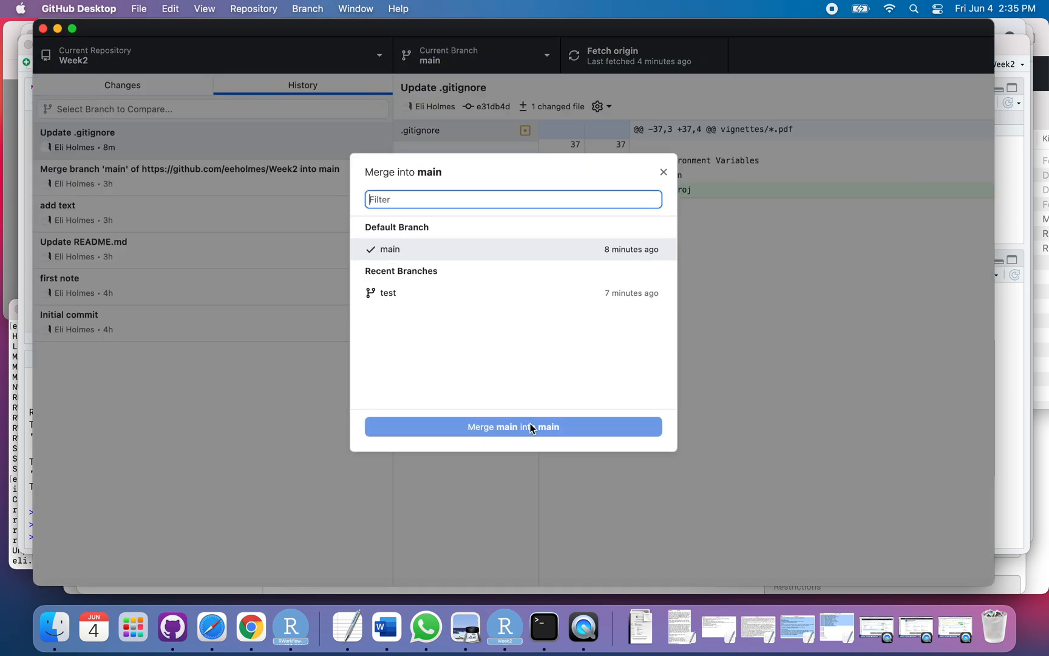
pyautogui.moveTo(556, 432)
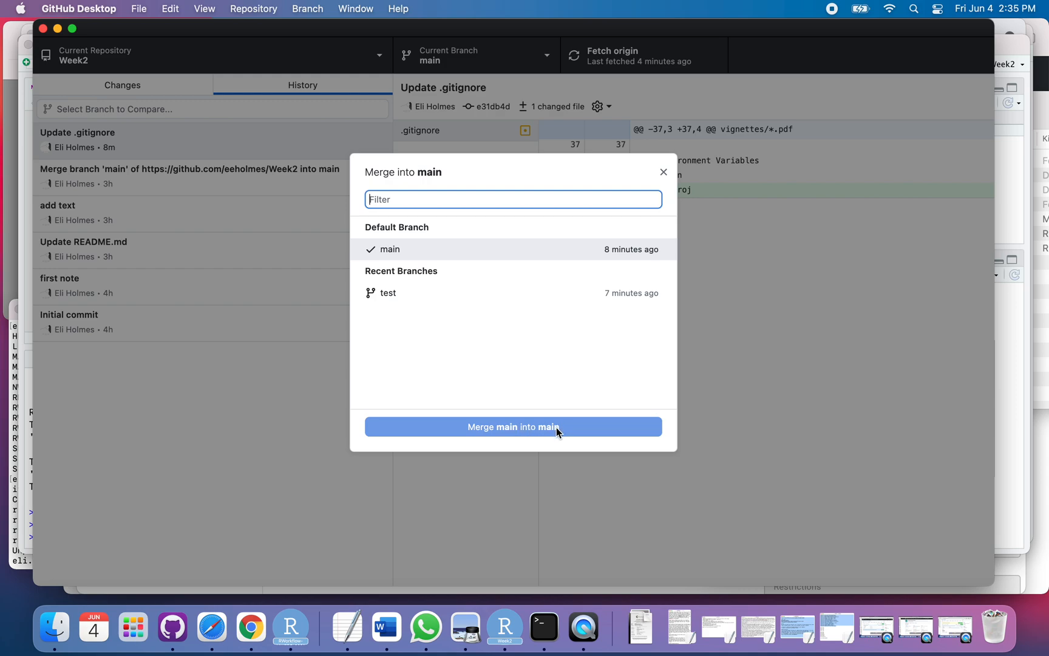
pyautogui.click(388, 293)
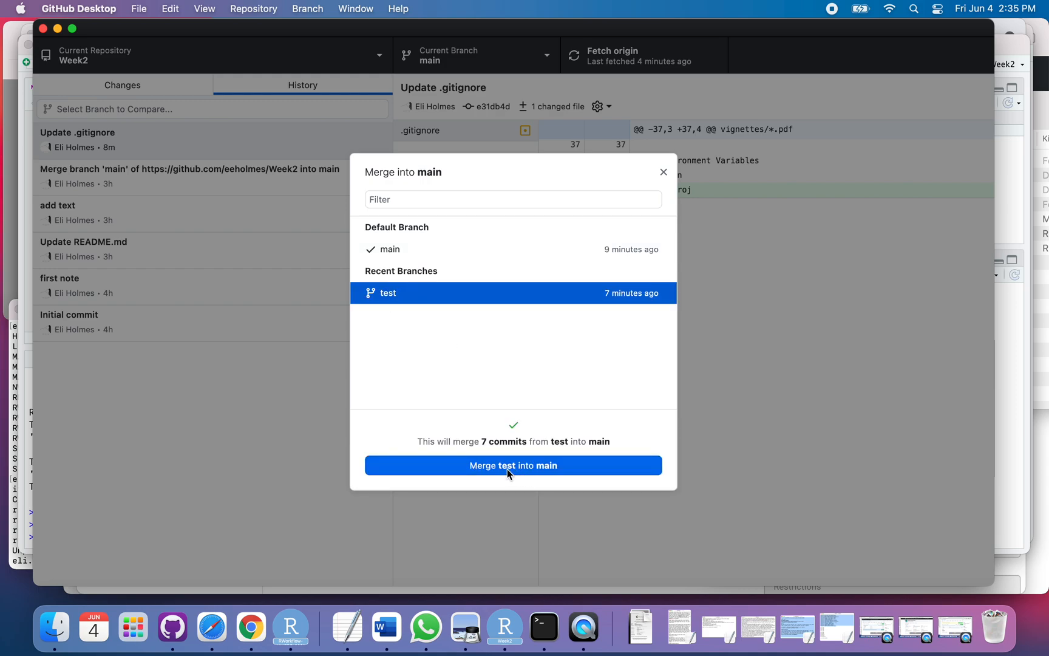
pyautogui.moveTo(546, 466)
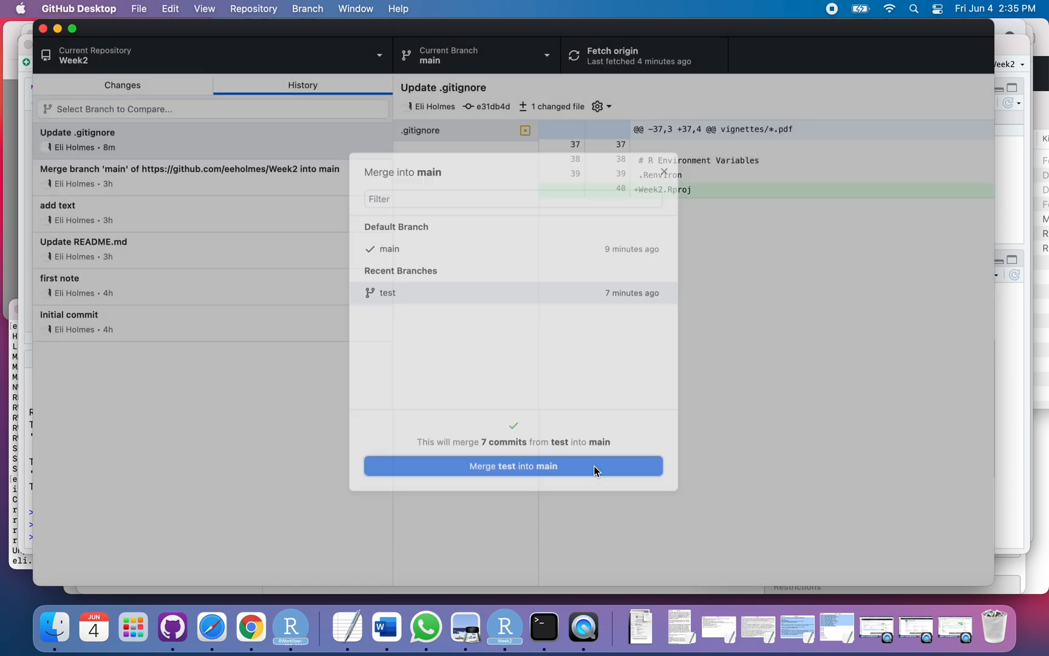
# Confirm merging test into main, adding seven unpushed commits to main's history.
pyautogui.click(513, 465)
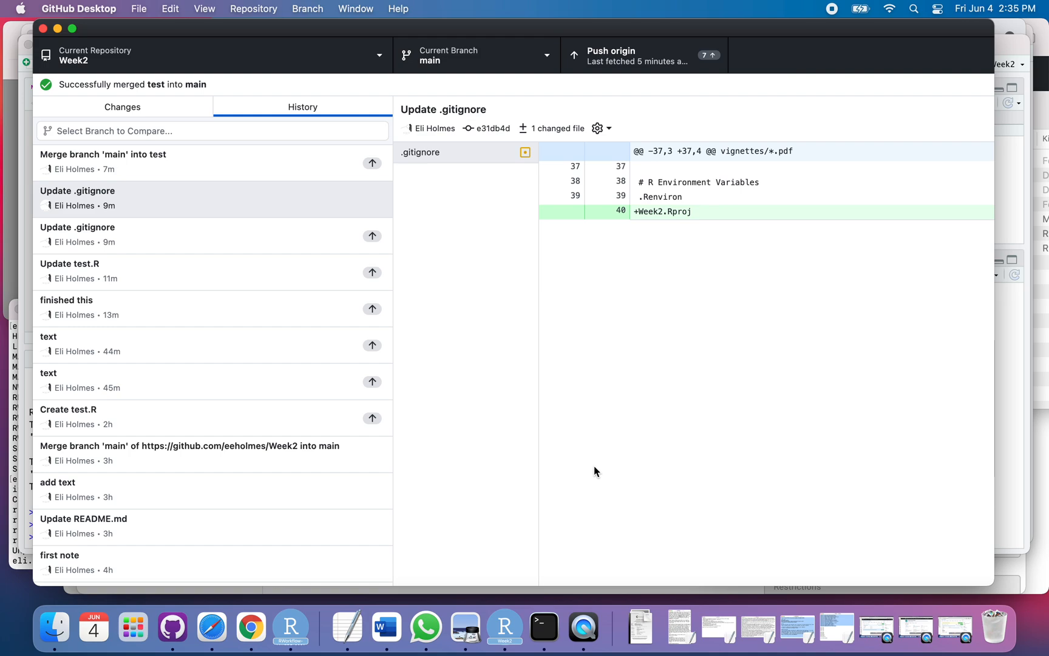
pyautogui.moveTo(172, 92)
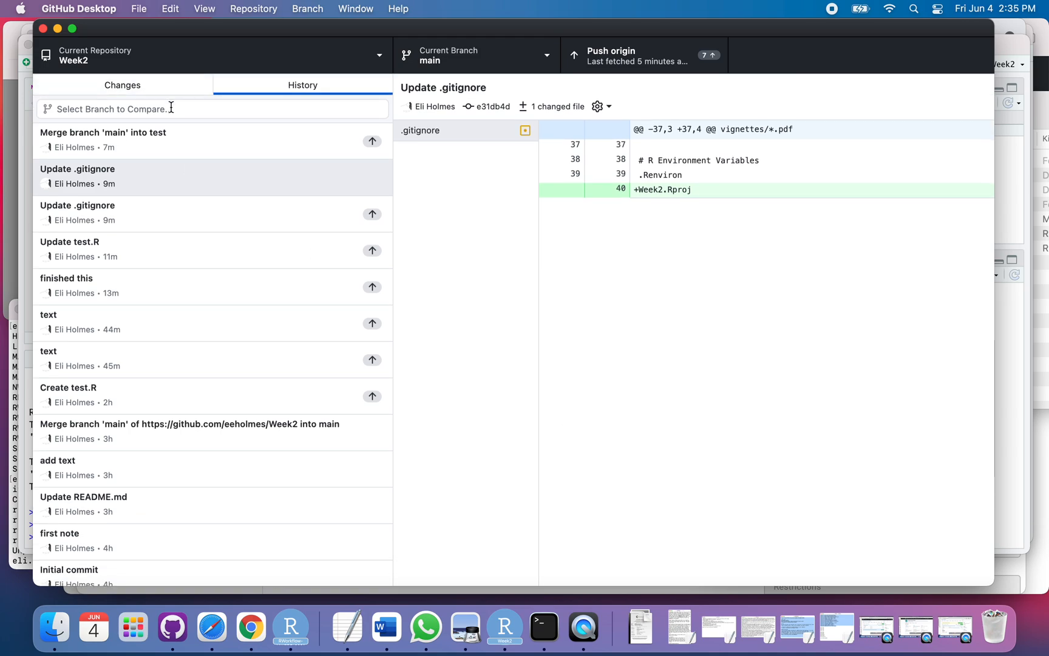
pyautogui.moveTo(204, 114)
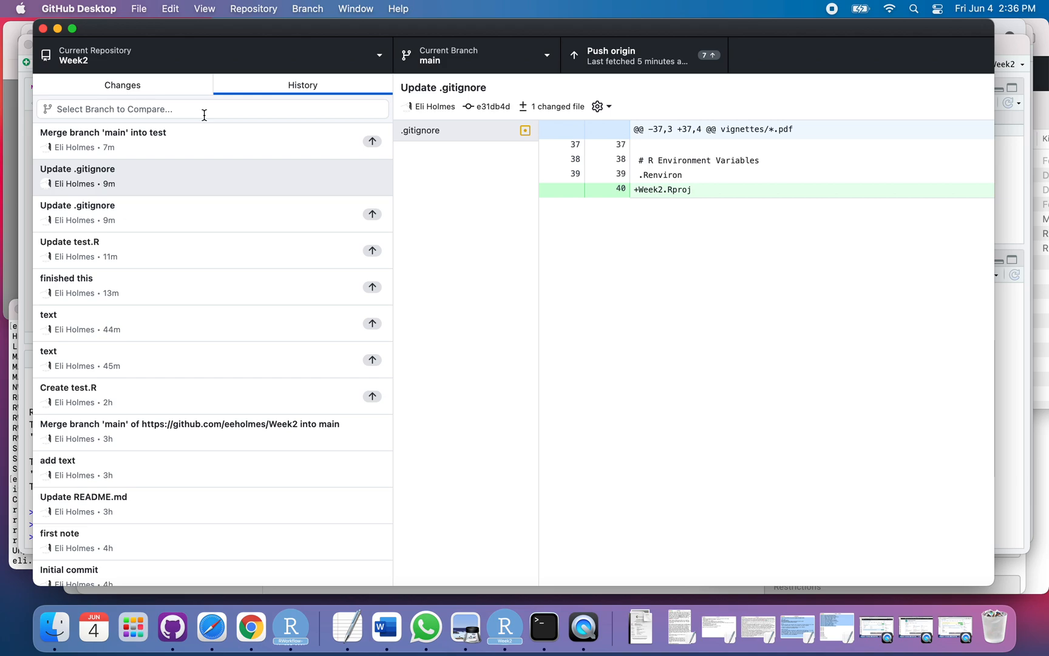
pyautogui.moveTo(218, 131)
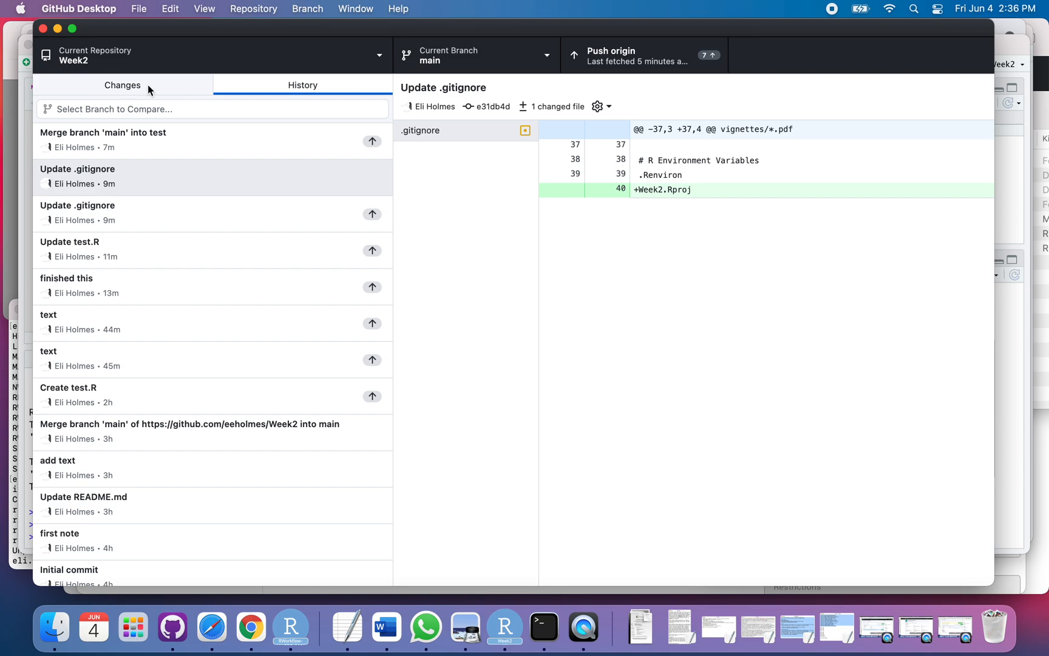
pyautogui.click(123, 85)
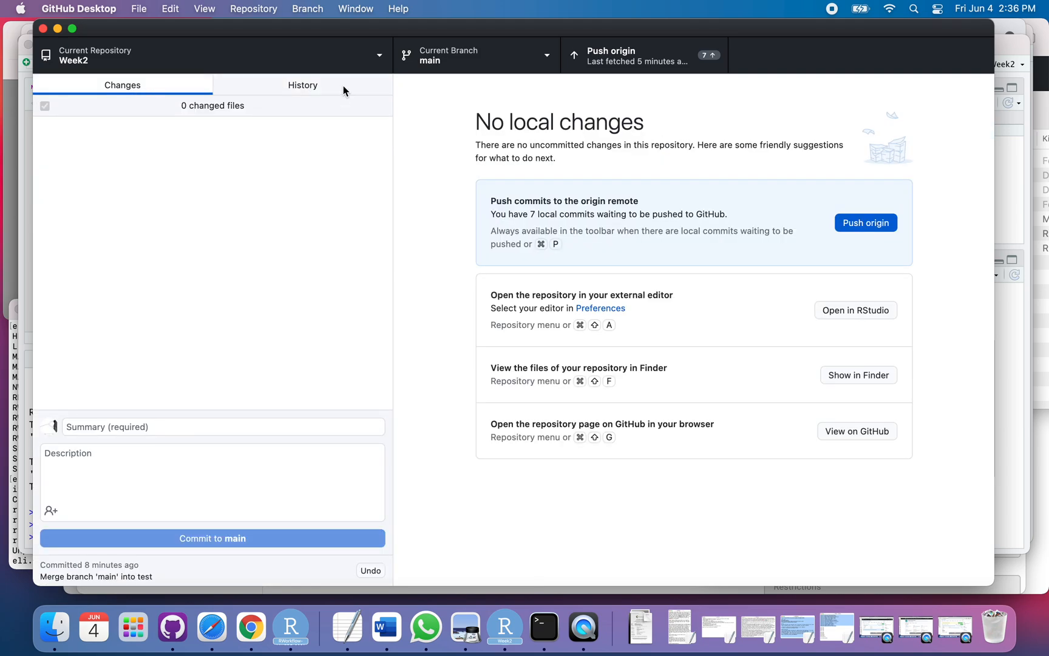
pyautogui.click(303, 85)
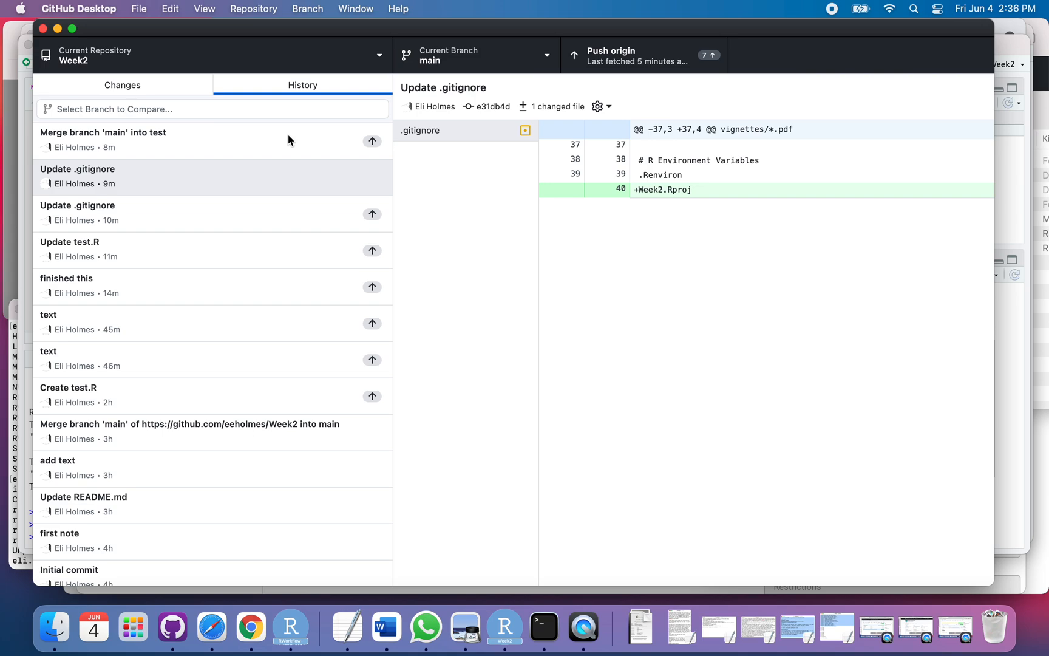
pyautogui.click(167, 139)
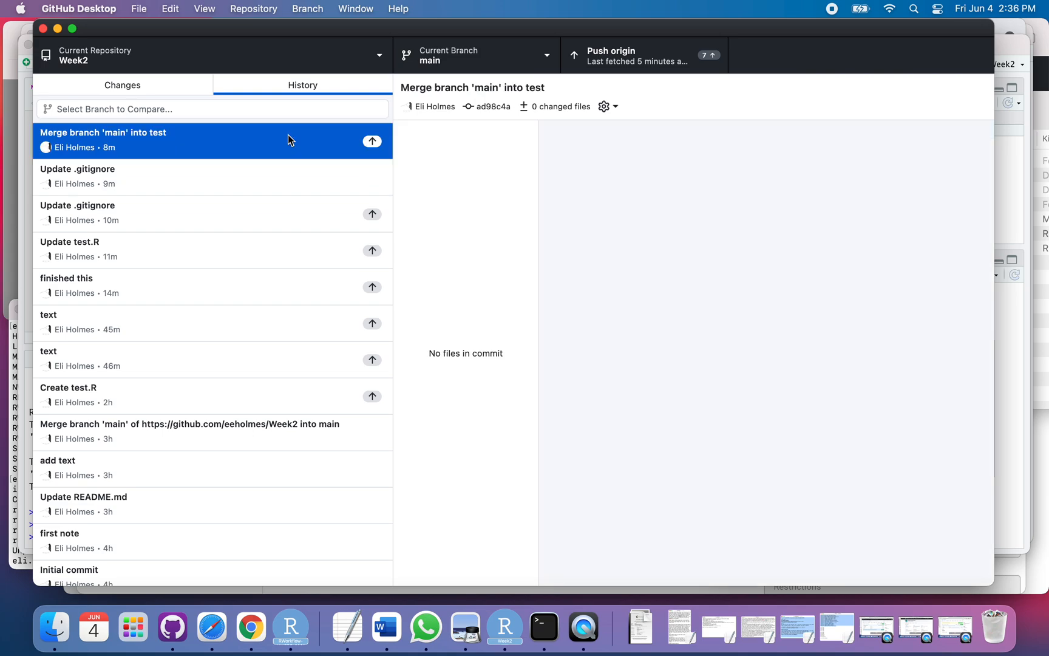
pyautogui.moveTo(382, 163)
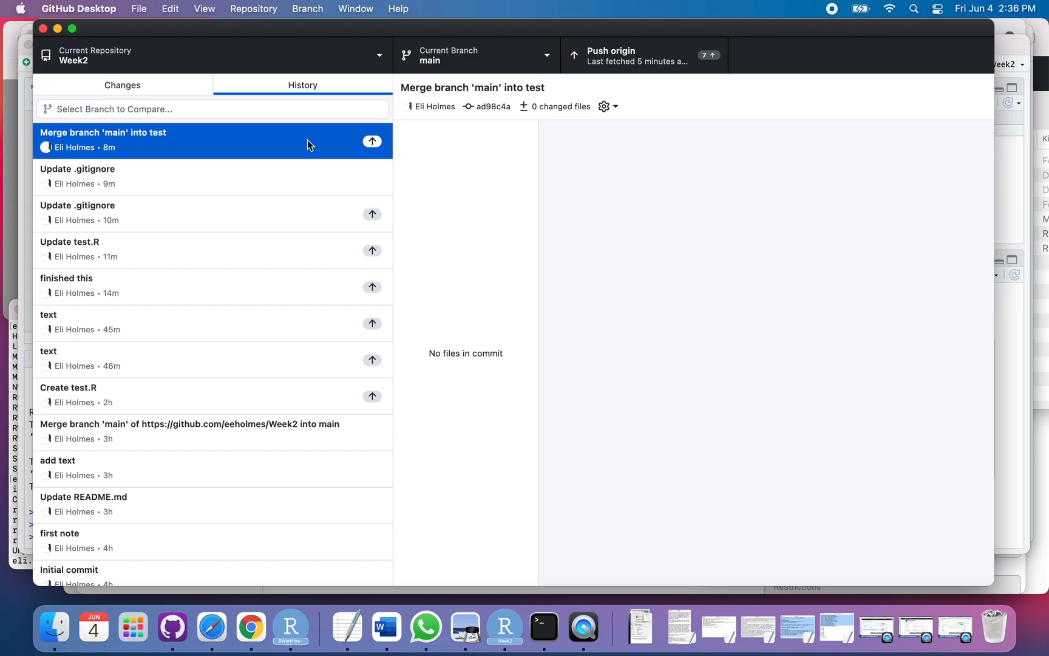
pyautogui.moveTo(373, 141)
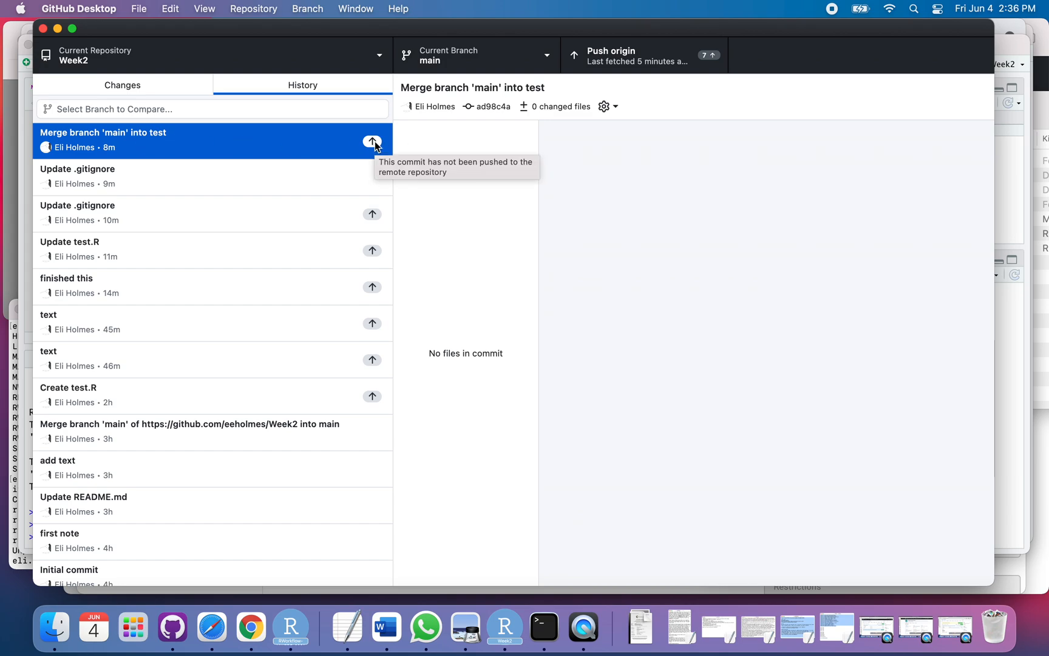
pyautogui.moveTo(291, 152)
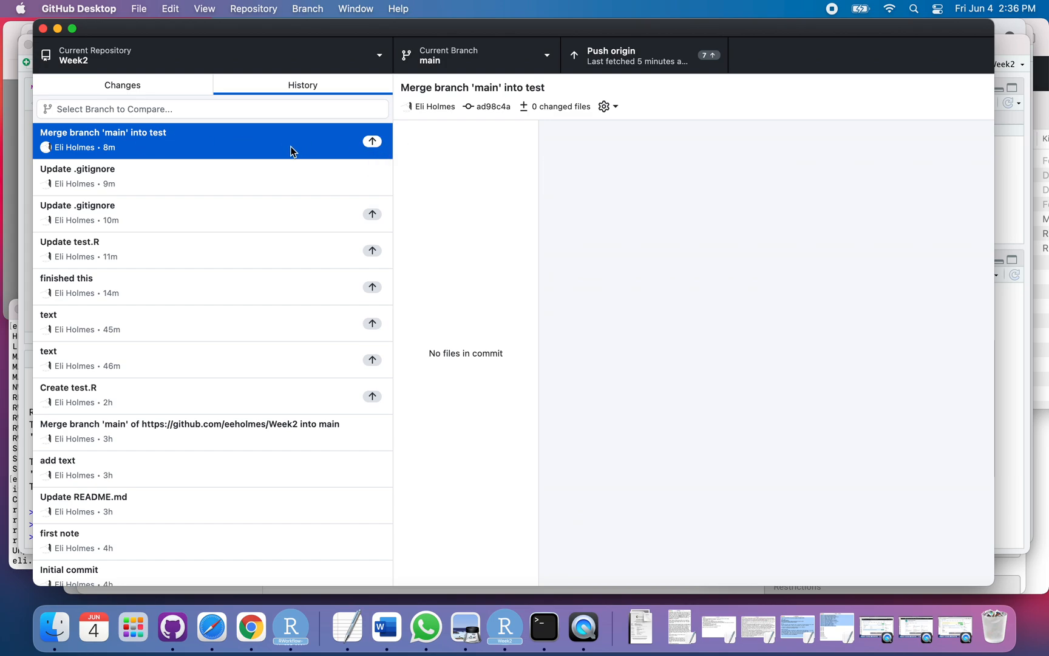
pyautogui.moveTo(274, 182)
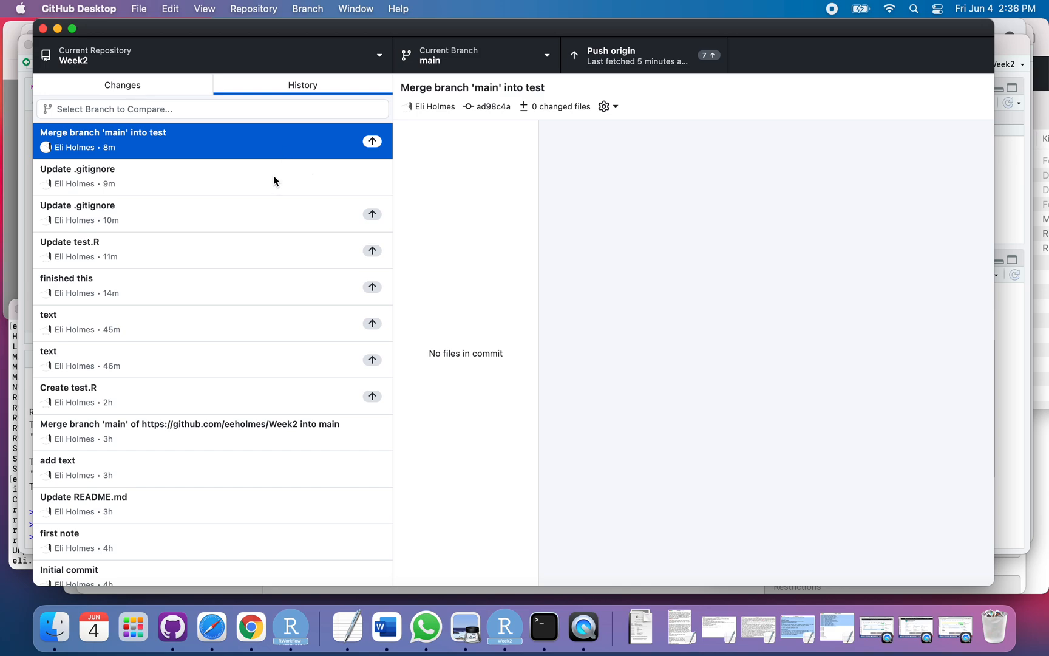
pyautogui.moveTo(224, 168)
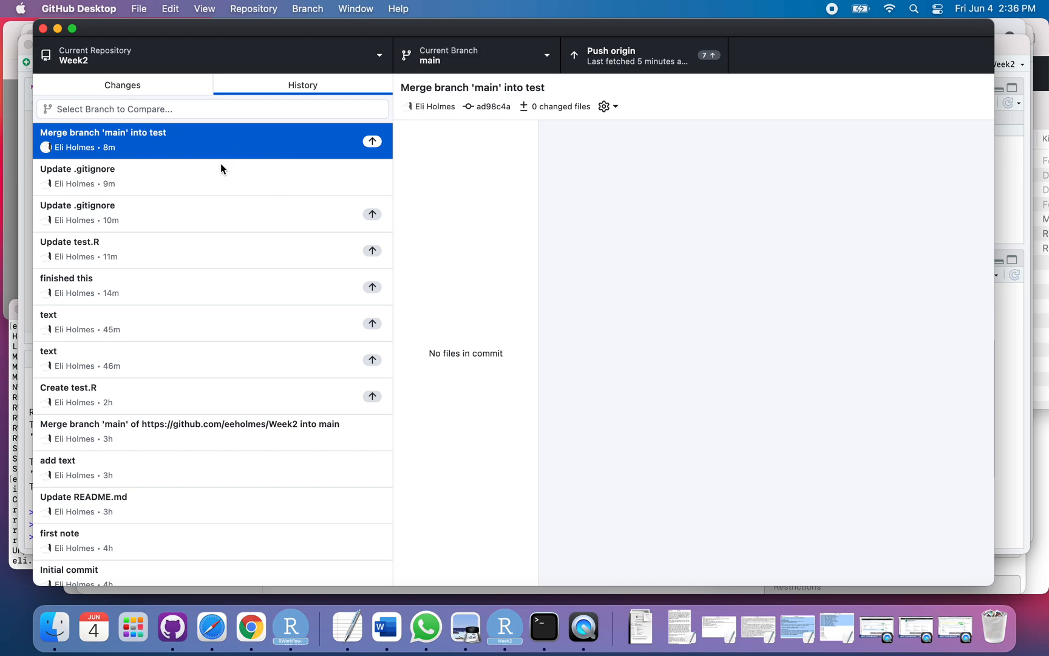
pyautogui.moveTo(215, 171)
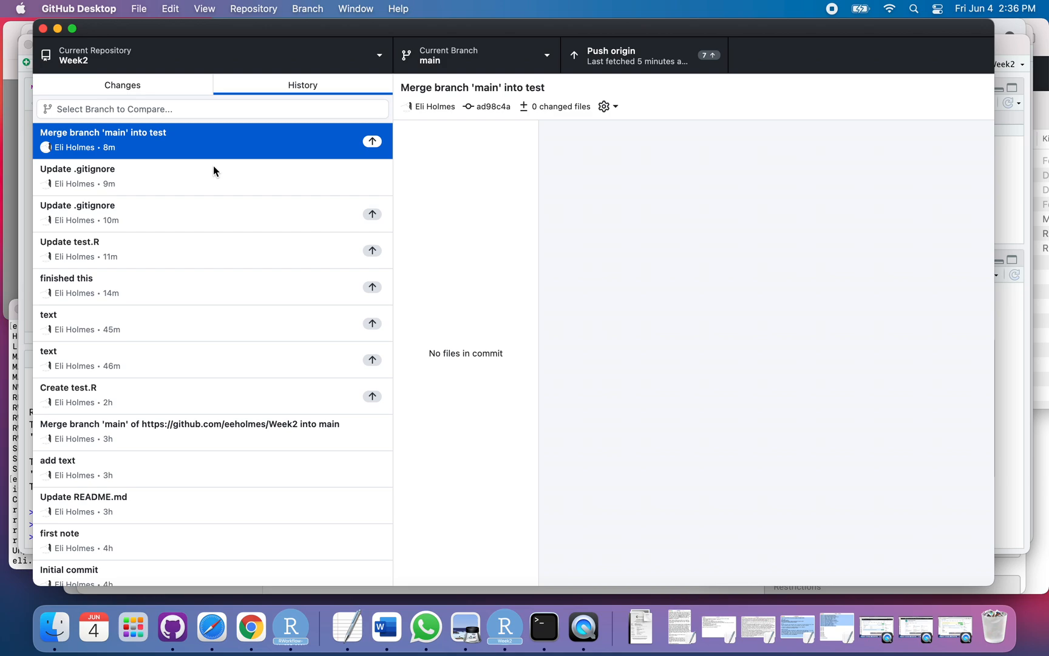
pyautogui.moveTo(214, 420)
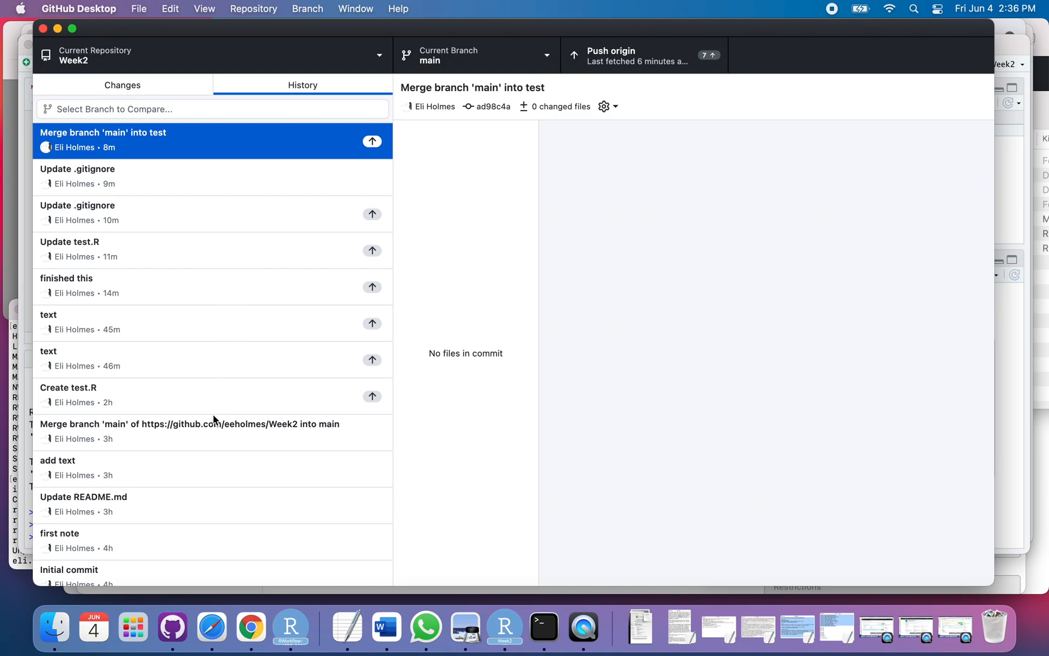
pyautogui.moveTo(255, 287)
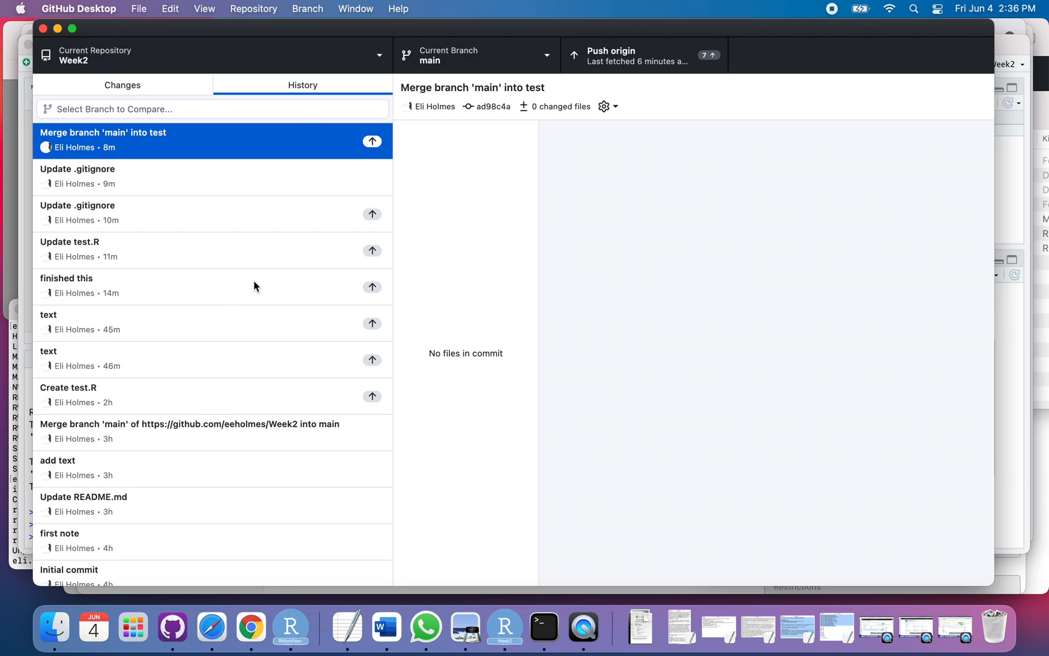
pyautogui.click(134, 394)
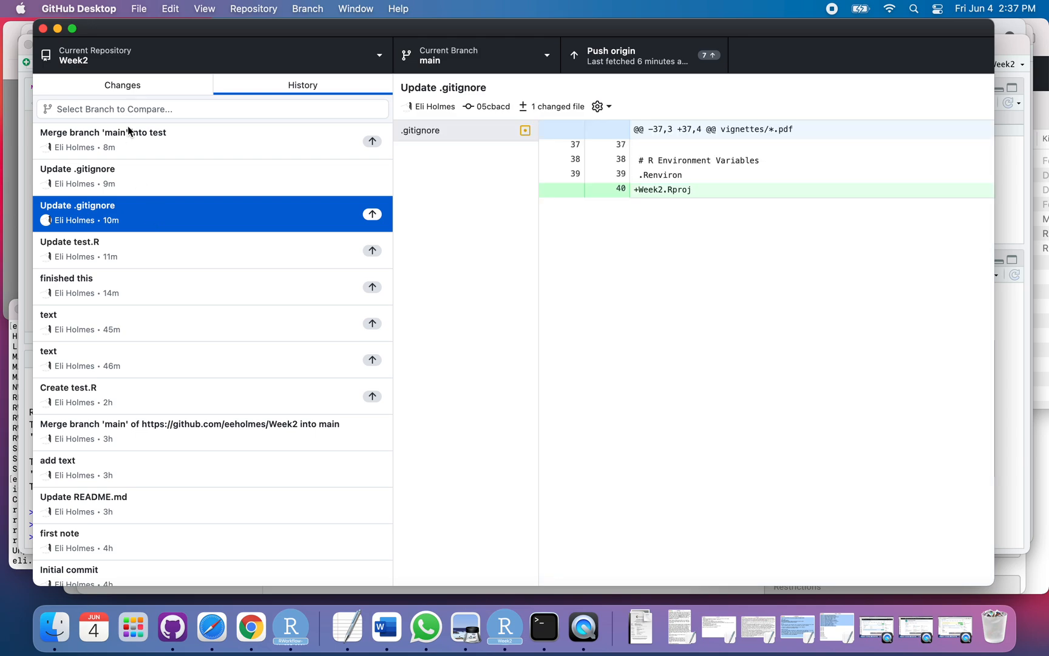
pyautogui.moveTo(530, 357)
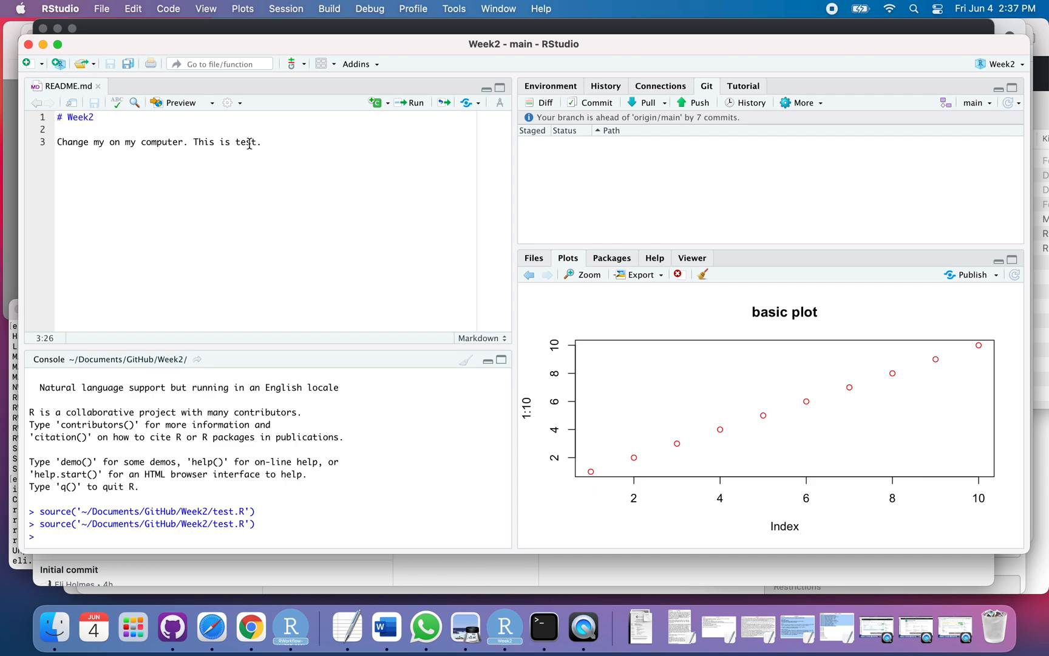
pyautogui.moveTo(981, 106)
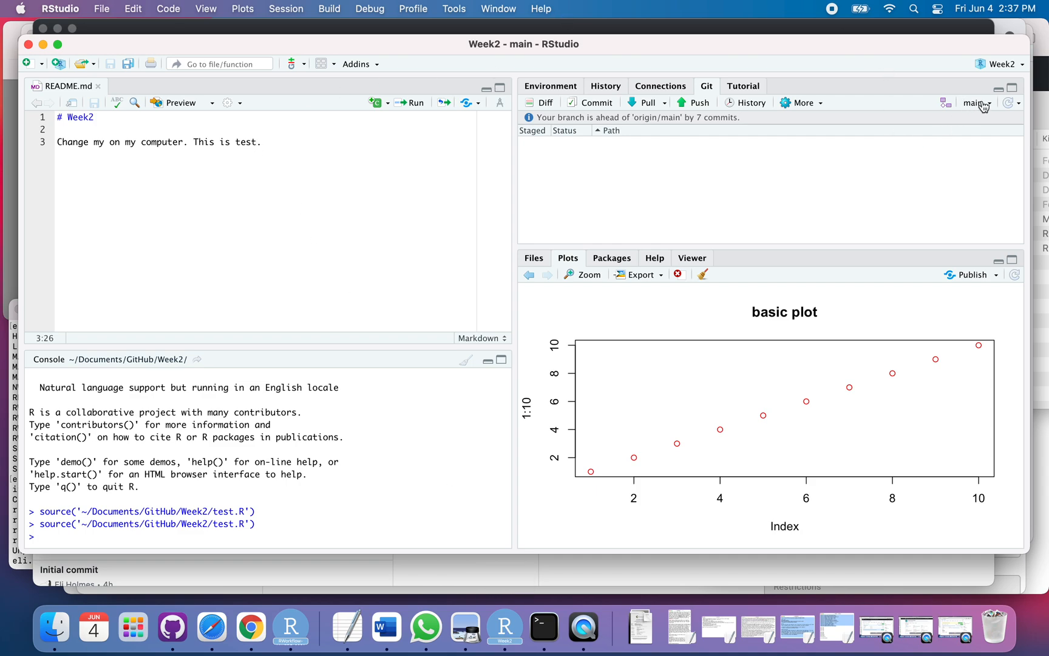
# Show RStudio's Files pane with test.R on main, then return to GitHub Desktop.
pyautogui.click(533, 257)
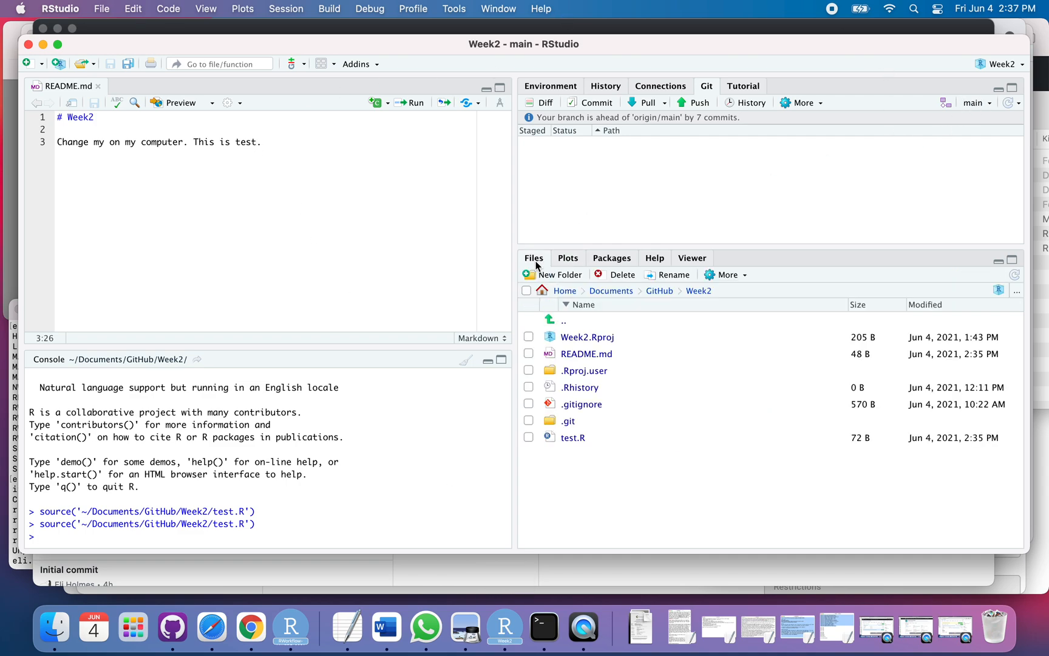
pyautogui.moveTo(573, 438)
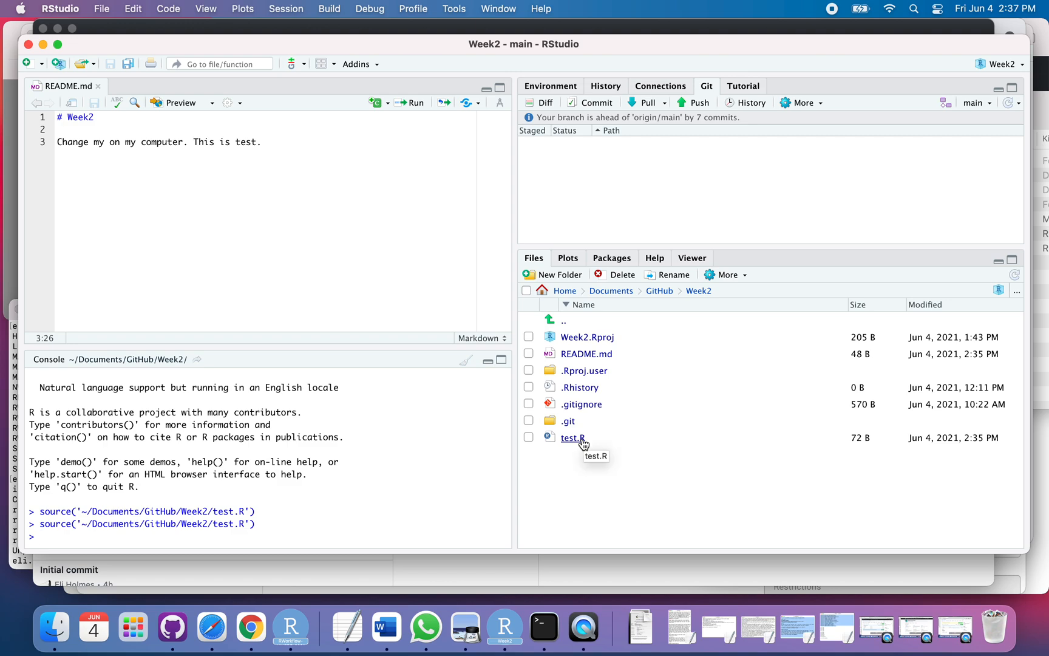
pyautogui.moveTo(492, 574)
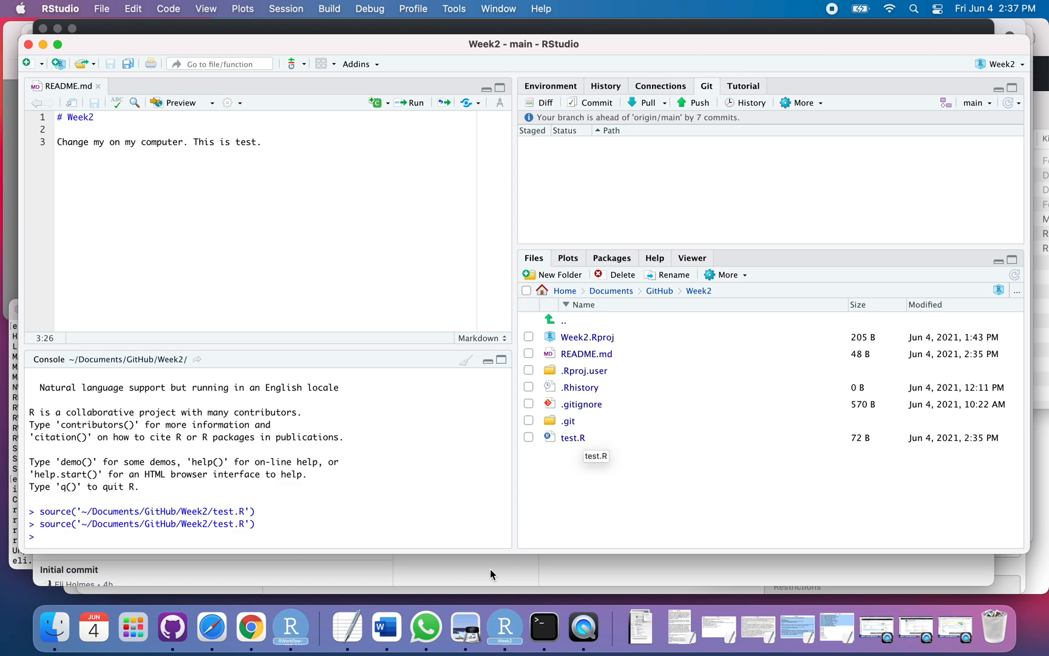
pyautogui.click(173, 626)
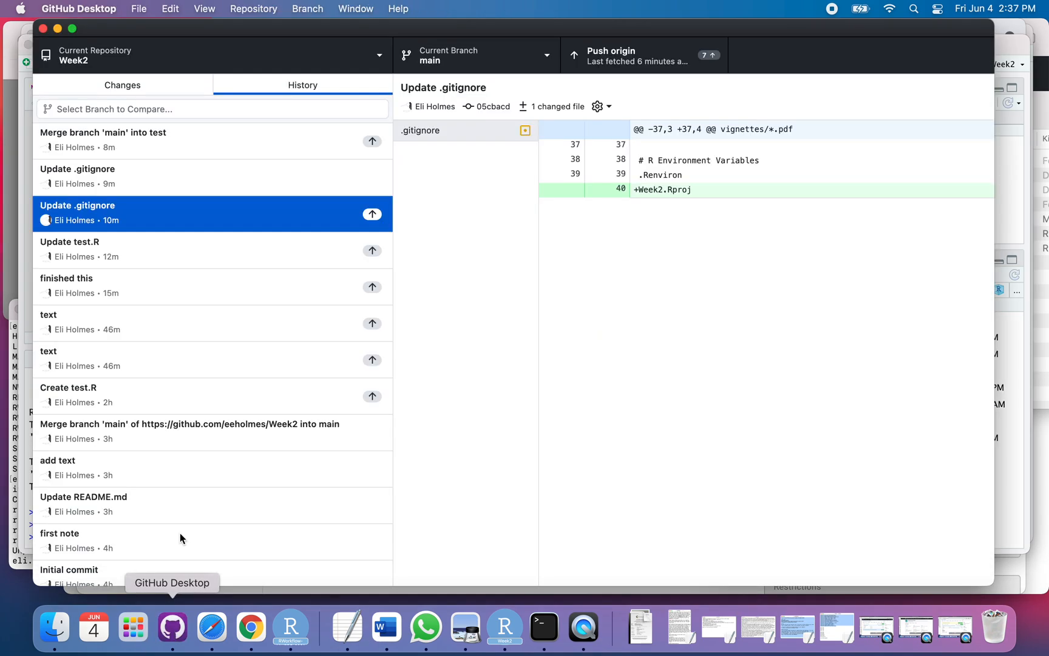
pyautogui.moveTo(689, 66)
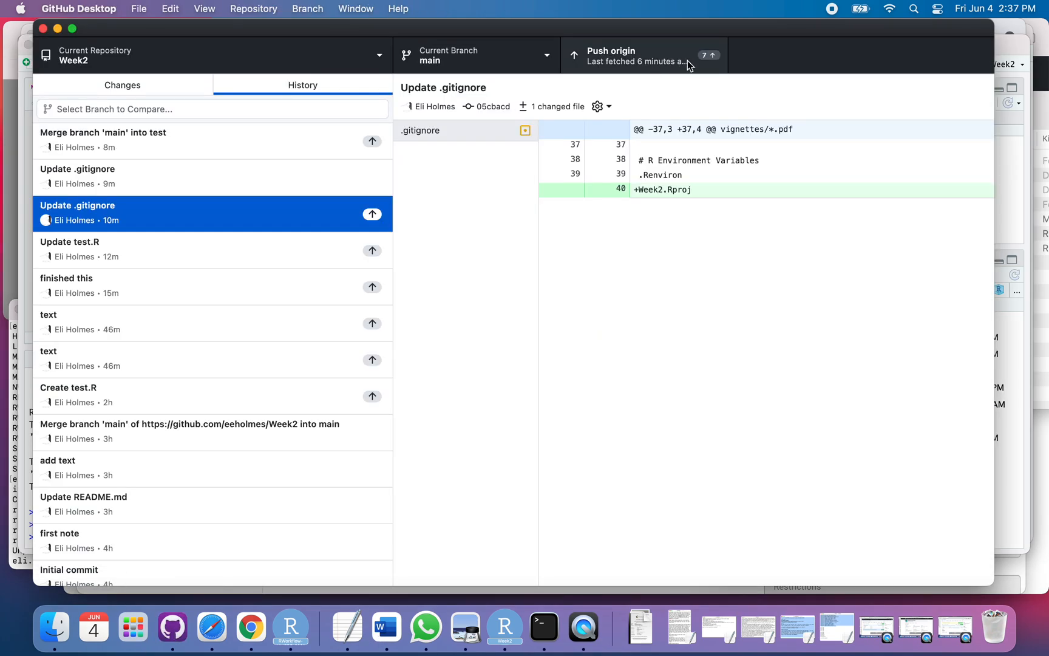
pyautogui.moveTo(710, 60)
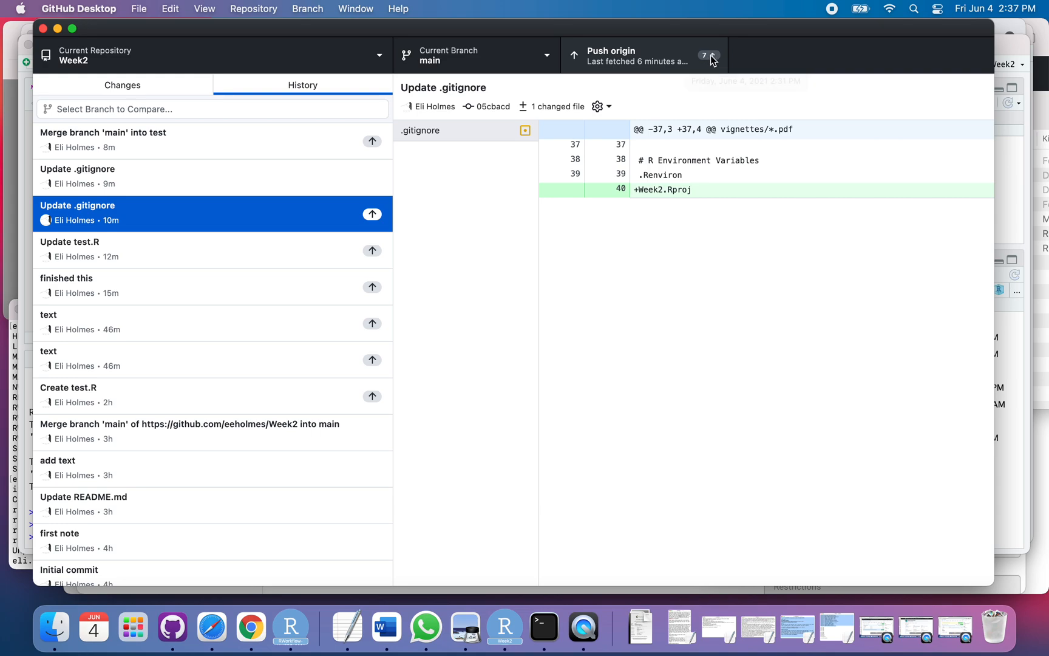
pyautogui.moveTo(629, 67)
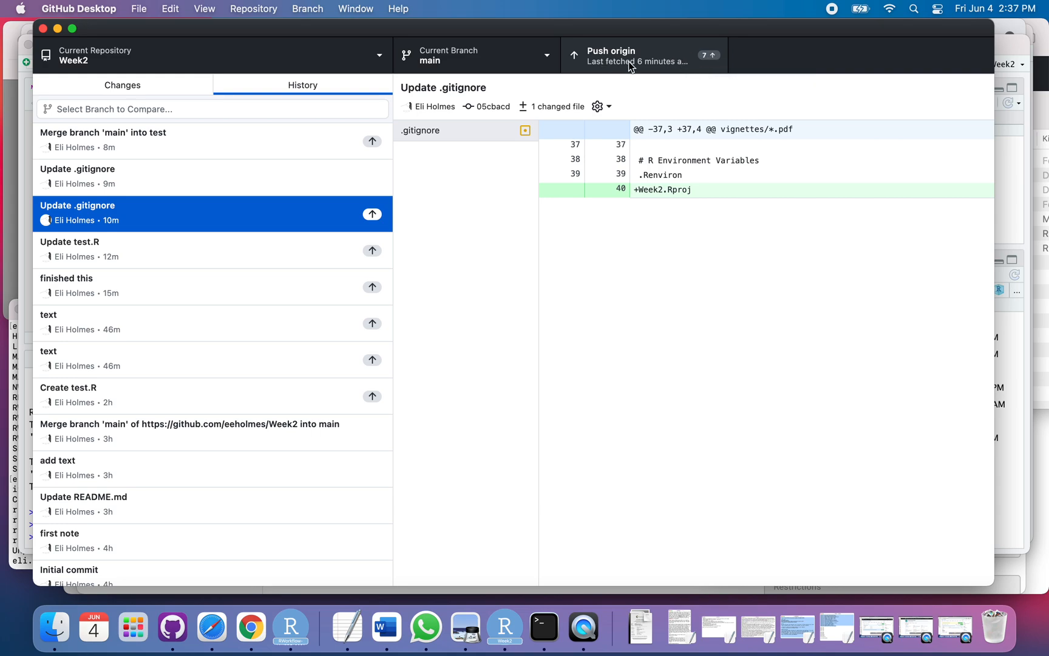
# Push main's seven commits to origin, then switch to test and push it too.
pyautogui.click(642, 55)
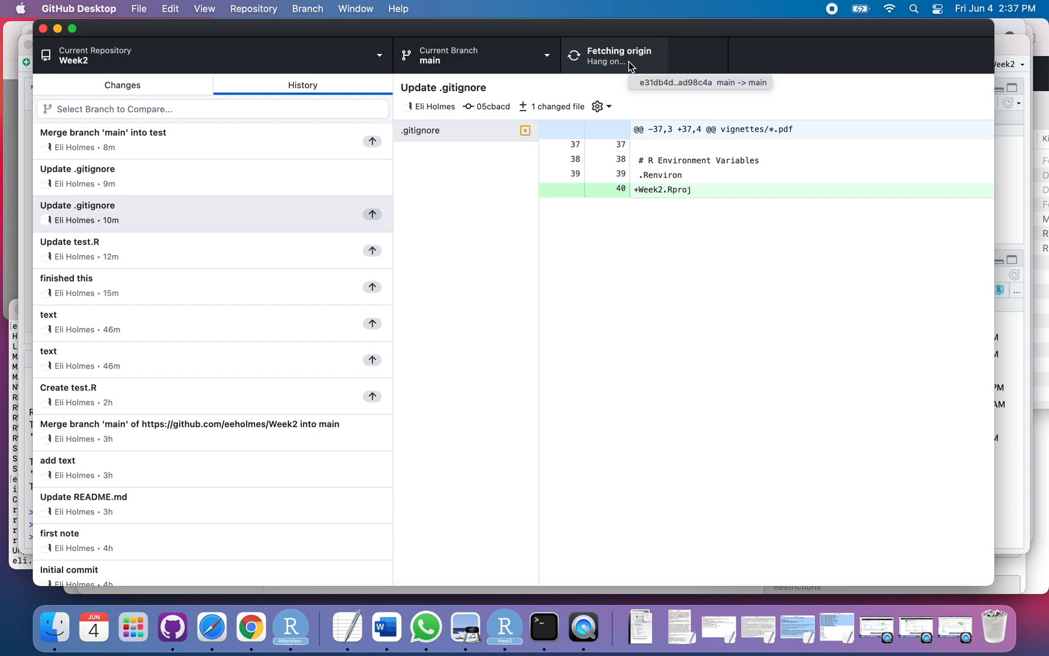
pyautogui.click(611, 56)
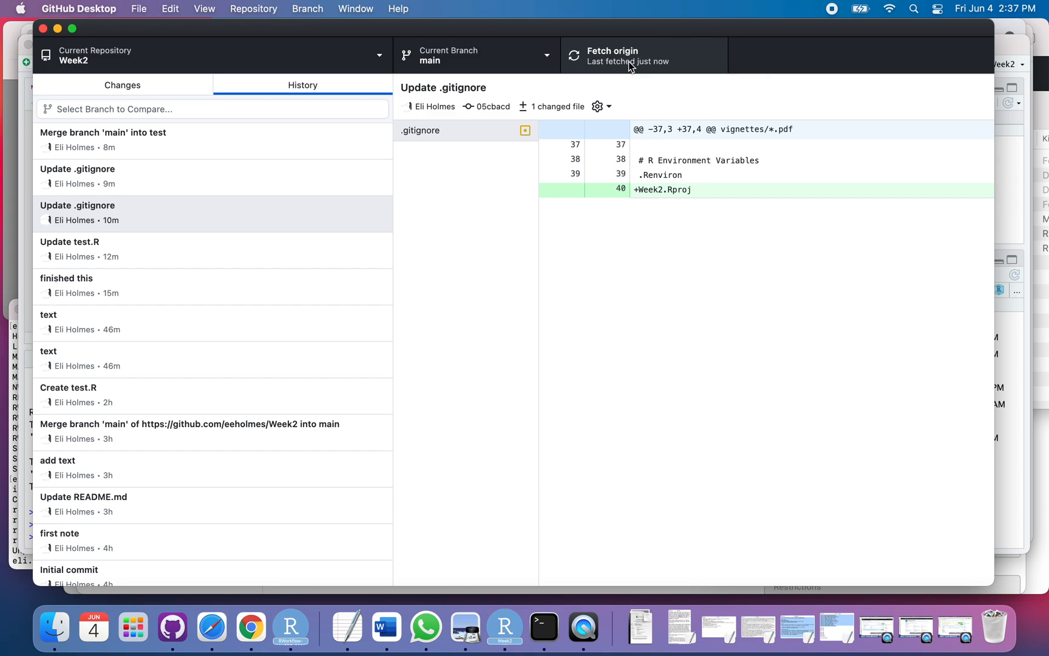
pyautogui.moveTo(549, 55)
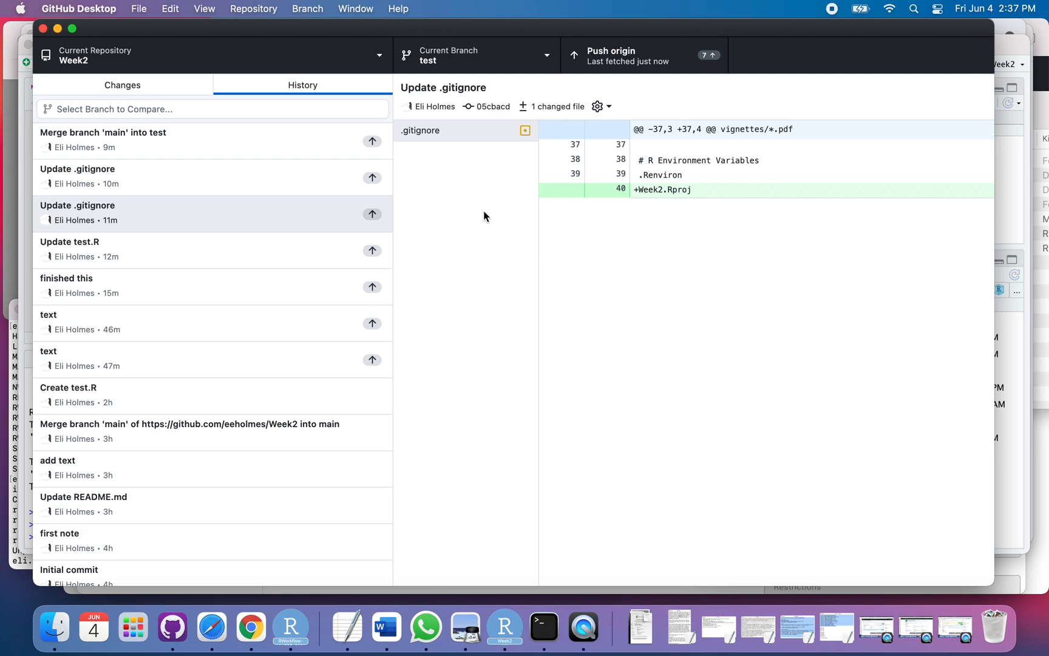
pyautogui.moveTo(579, 57)
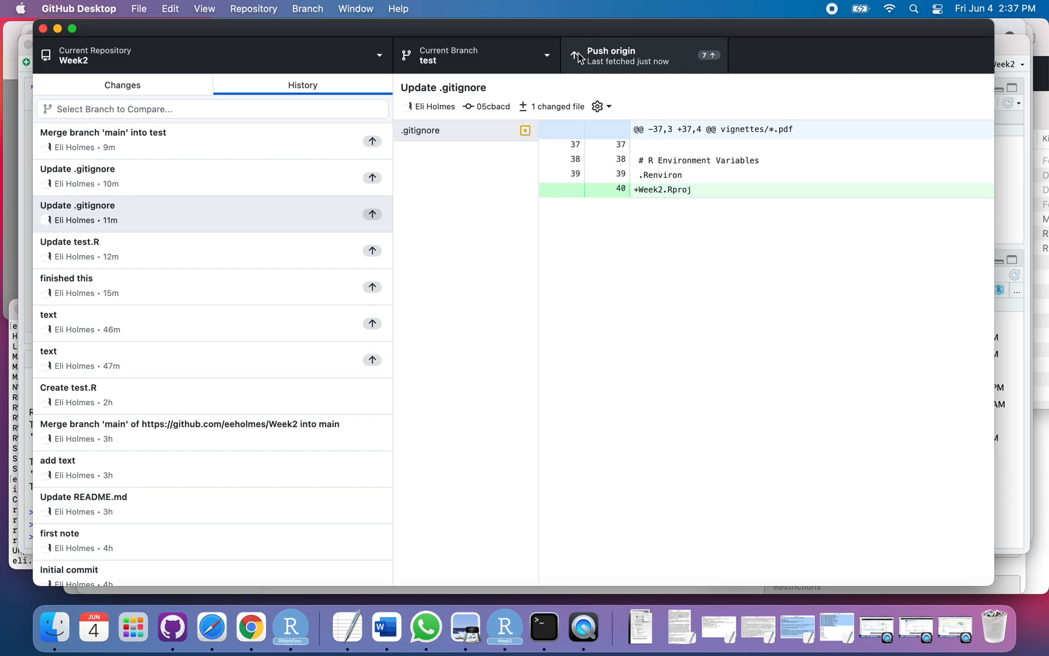
pyautogui.click(643, 56)
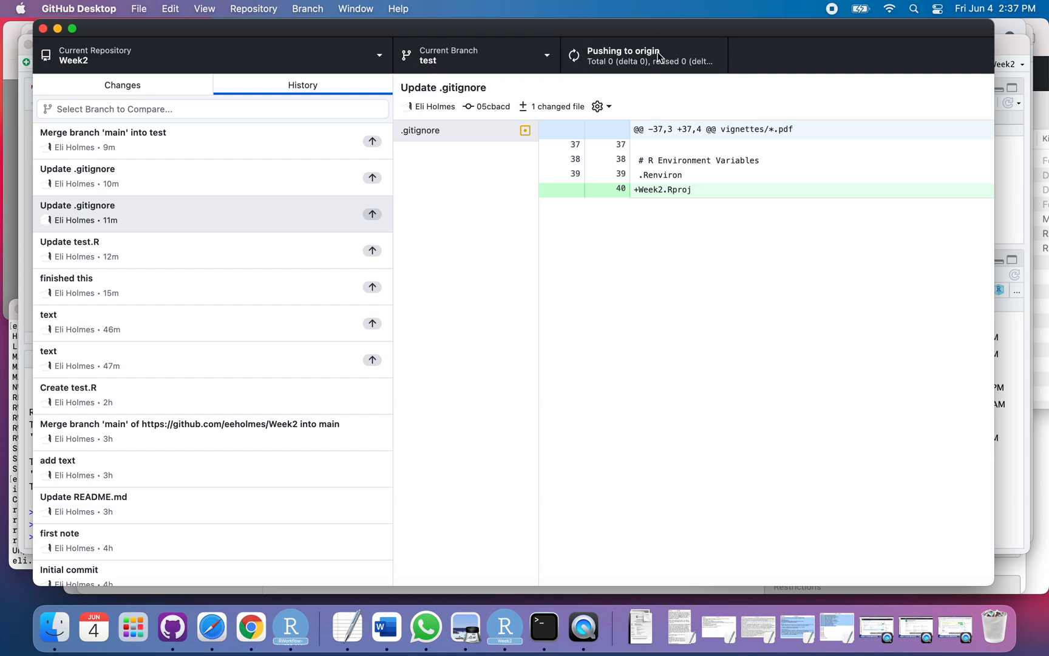